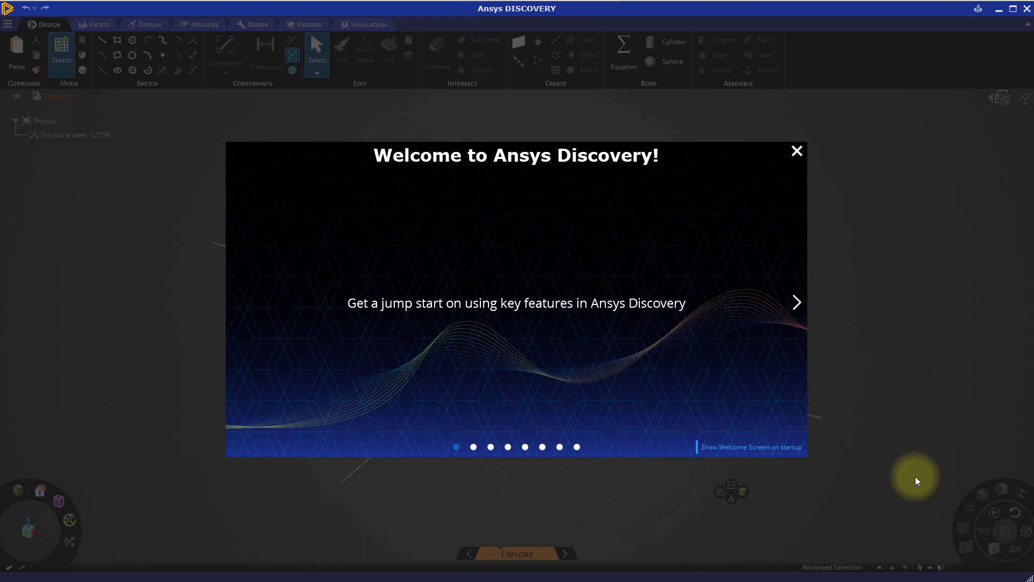
{"action": "mouse_move", "coordinate": [797, 151]}
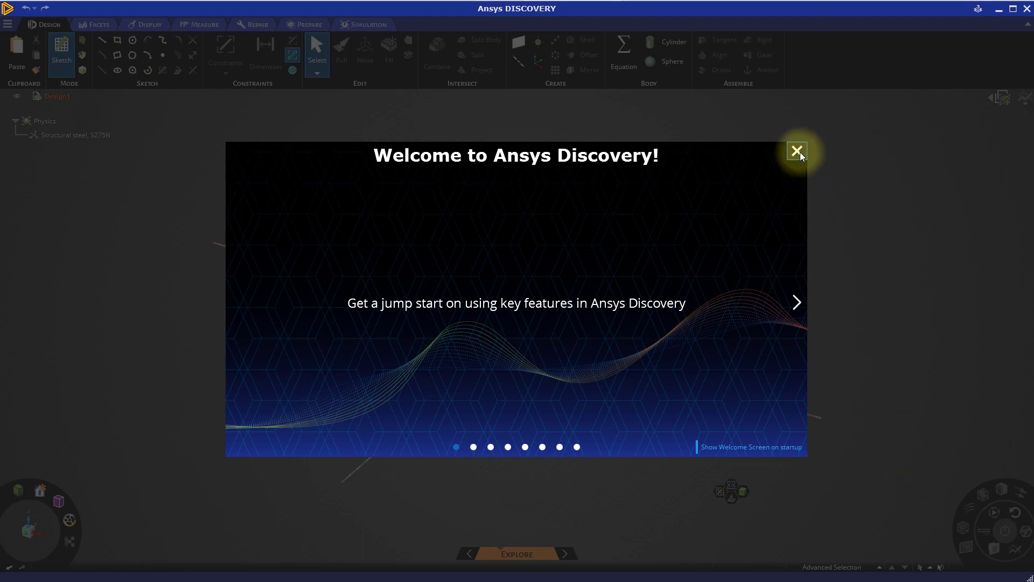
Step: Close the welcome tour and browse the collection of sample models
{"action": "left_click", "coordinate": [796, 151]}
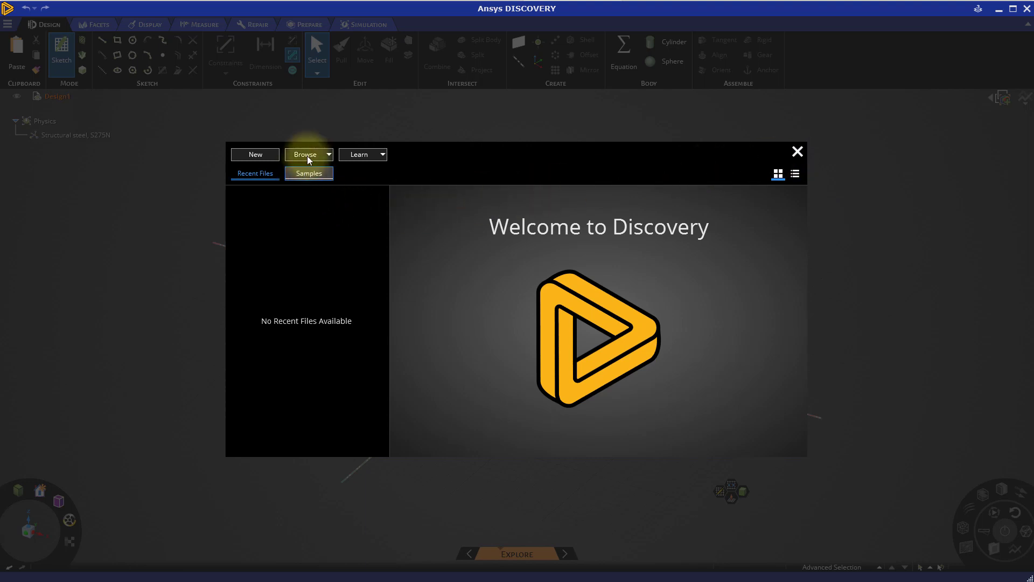
{"action": "left_click", "coordinate": [305, 153]}
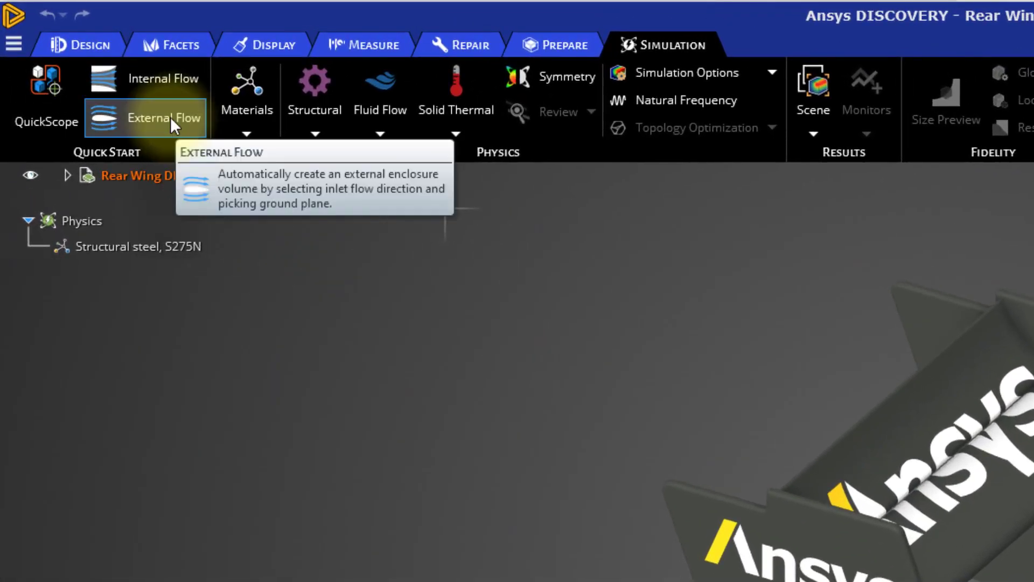
Step: Create an external flow enclosure using the green-arrow inlet direction and the bottom face as ground
{"action": "left_click", "coordinate": [144, 118]}
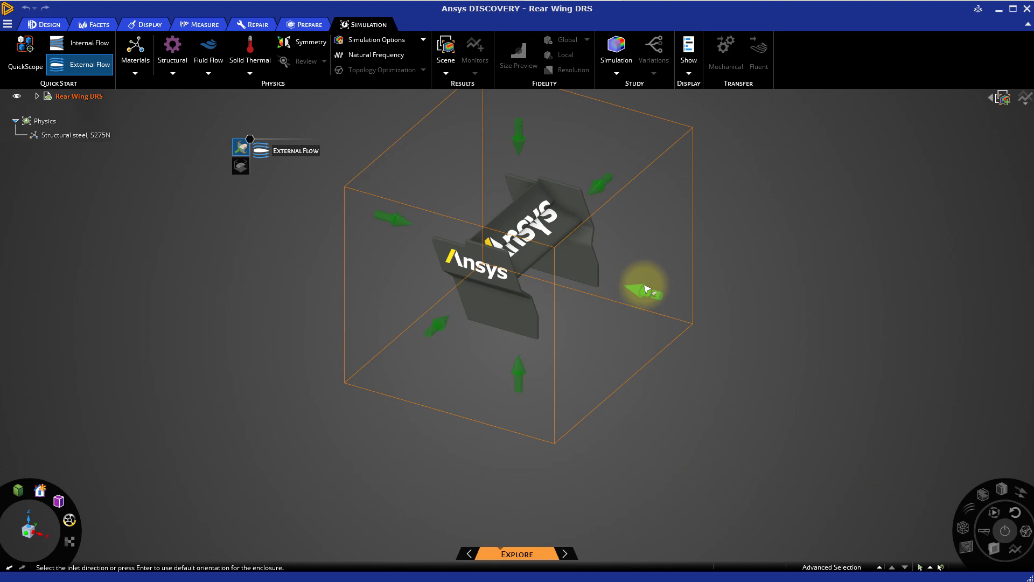
{"action": "left_click", "coordinate": [646, 289]}
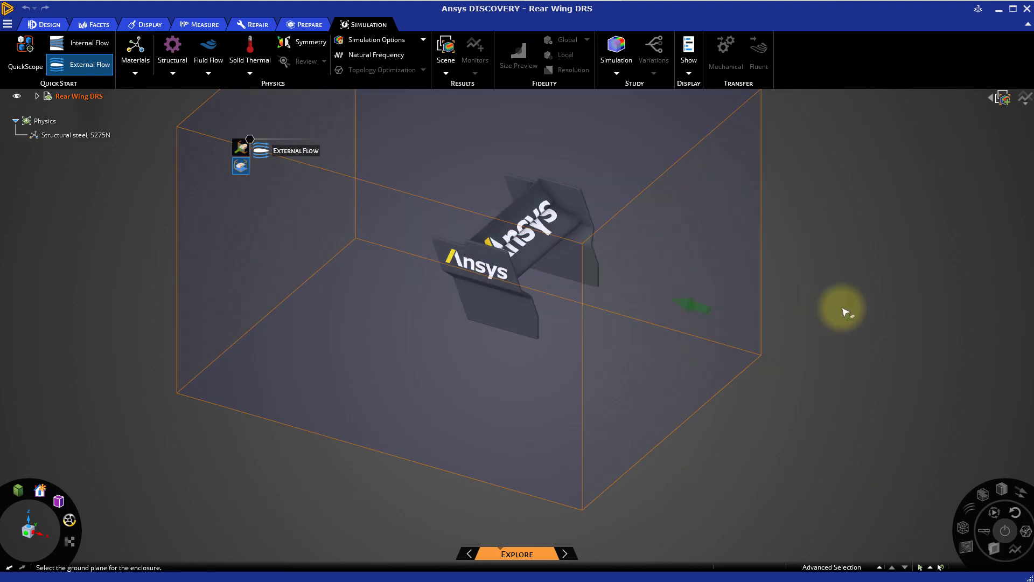
{"action": "mouse_move", "coordinate": [752, 403]}
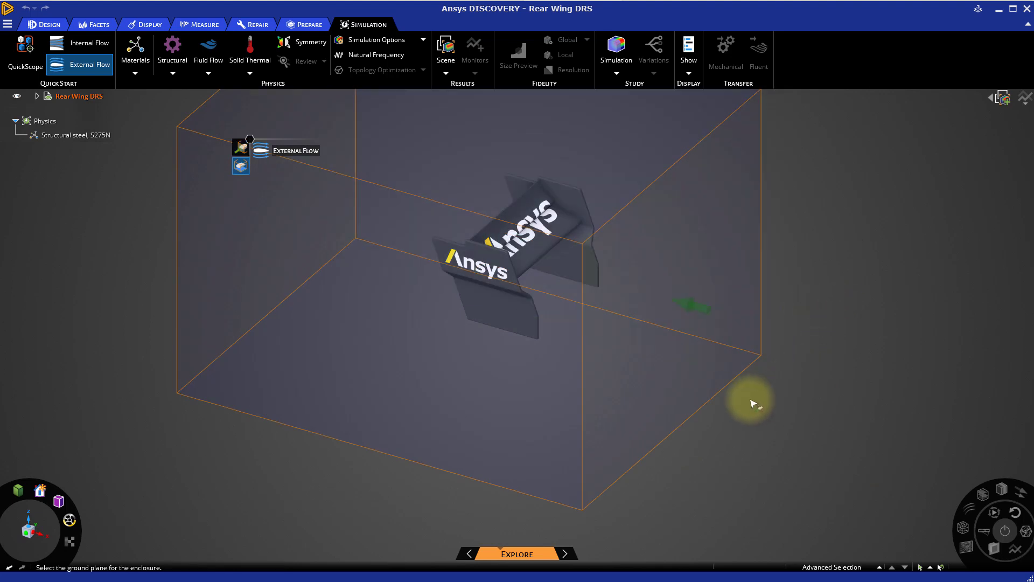
{"action": "left_click", "coordinate": [678, 414]}
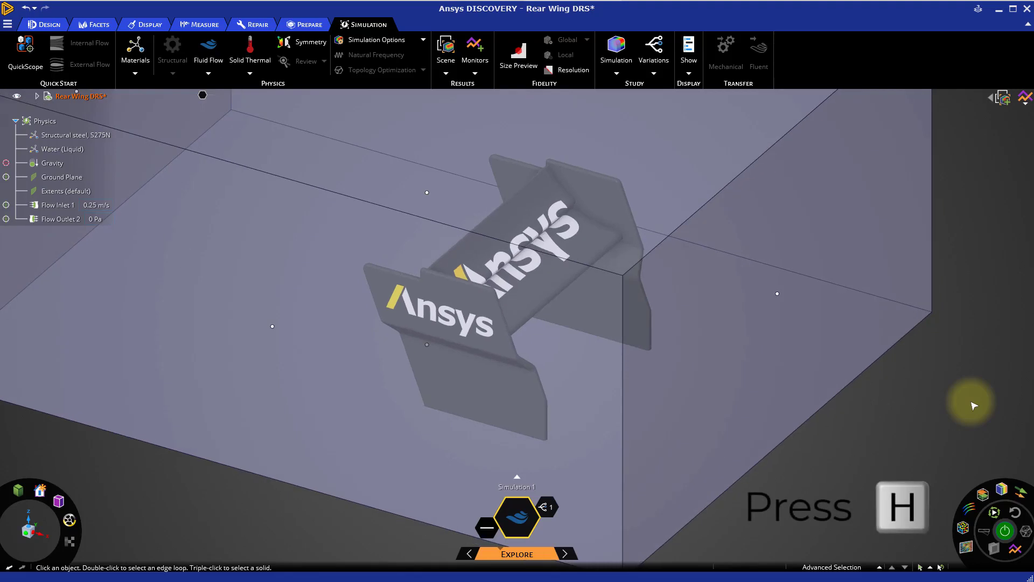
Step: Edit the Water (Liquid) fluid in the Physics tree and switch it to Air
{"action": "left_click", "coordinate": [206, 299]}
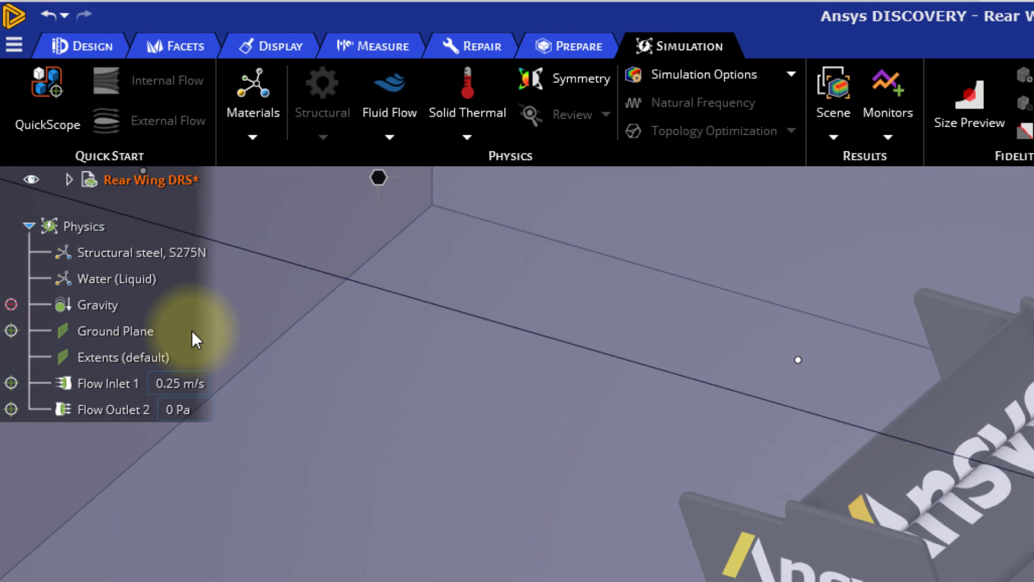
{"action": "mouse_move", "coordinate": [188, 326]}
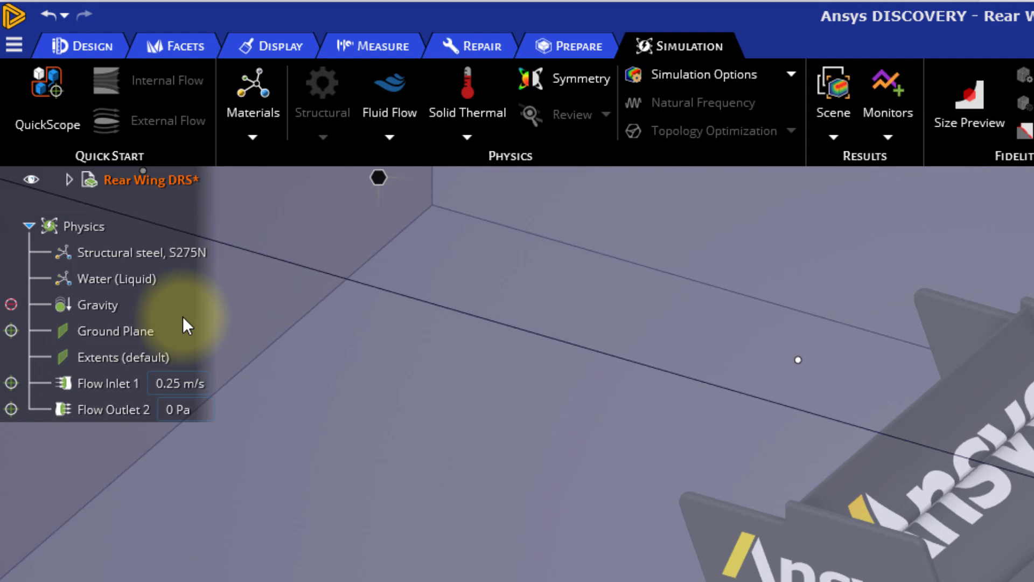
{"action": "right_click", "coordinate": [115, 331]}
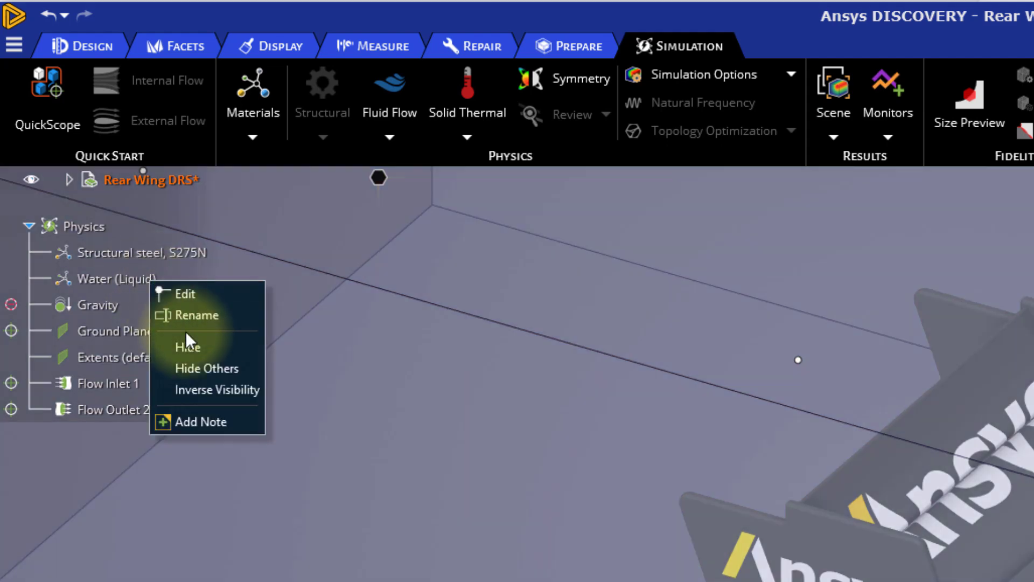
{"action": "left_click", "coordinate": [185, 294]}
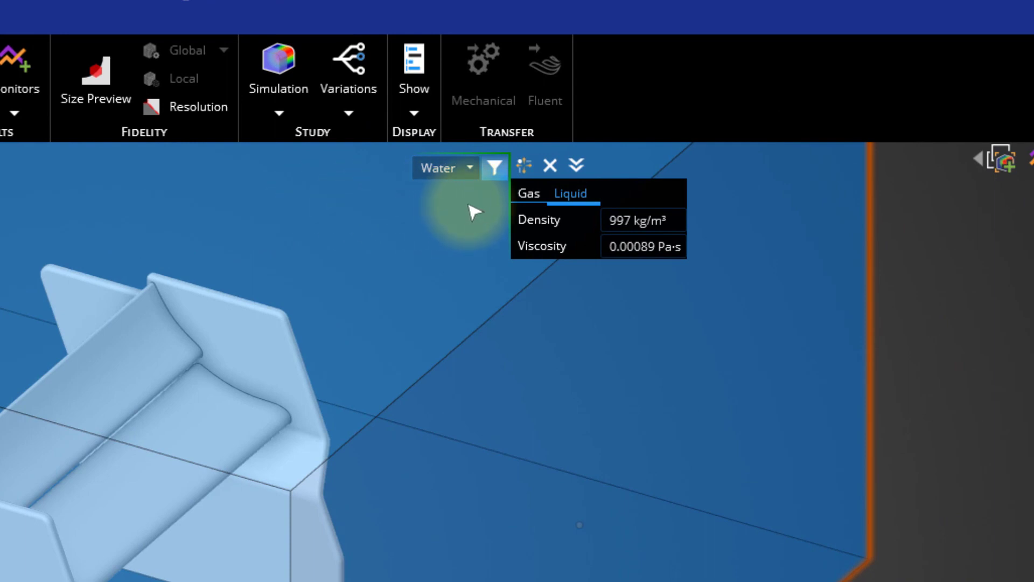
{"action": "left_click", "coordinate": [470, 167]}
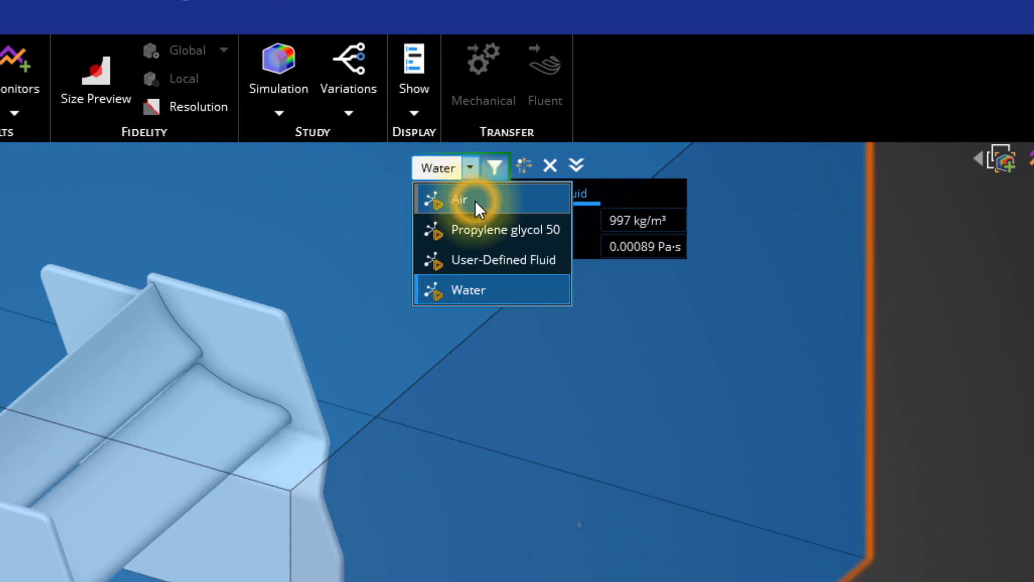
{"action": "left_click", "coordinate": [461, 199]}
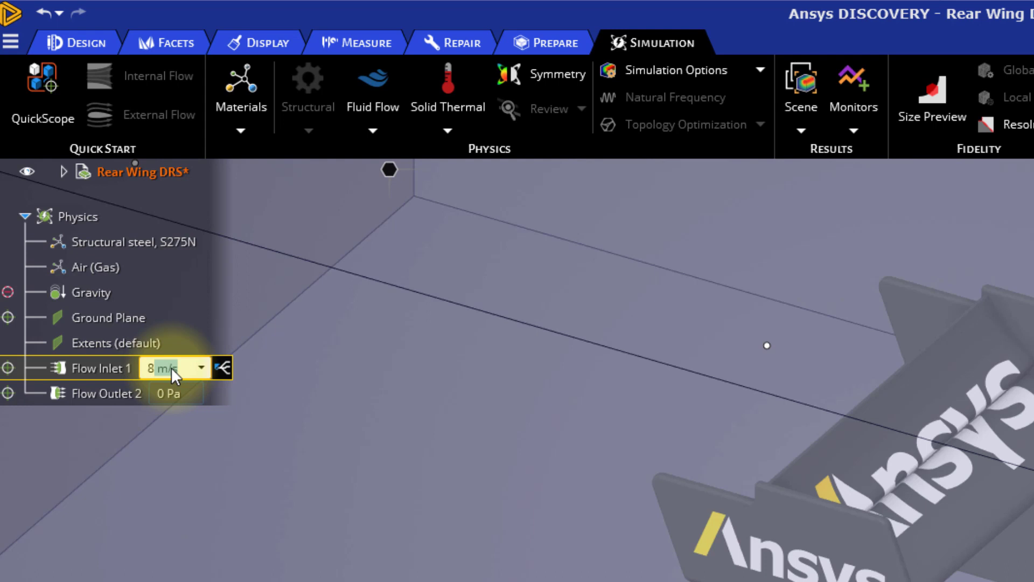
Step: Enter 85 m/s as the Flow Inlet 1 velocity
{"action": "type", "text": "85"}
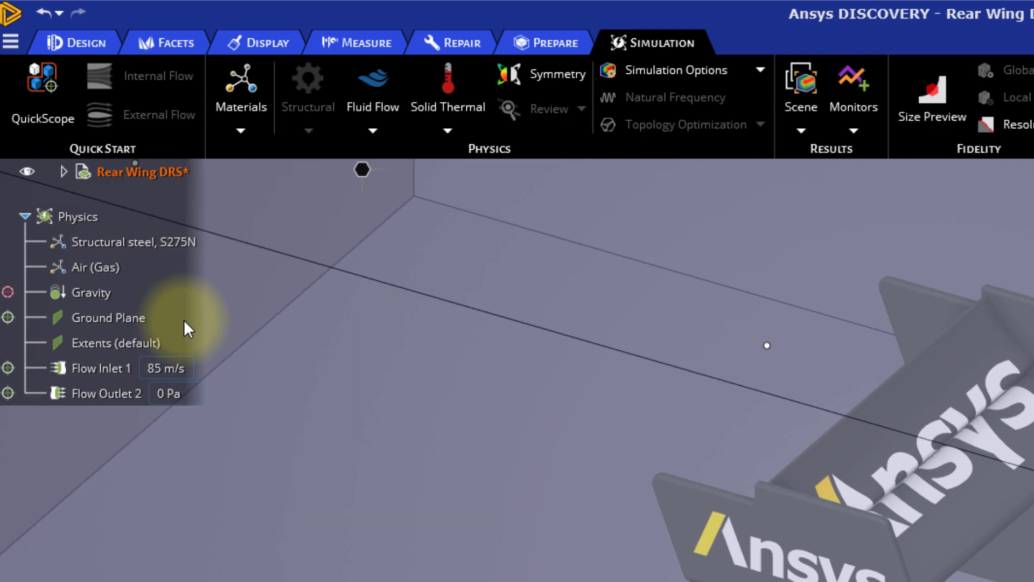
Step: Edit the Ground Plane wall to use a free-slip condition
{"action": "right_click", "coordinate": [108, 317]}
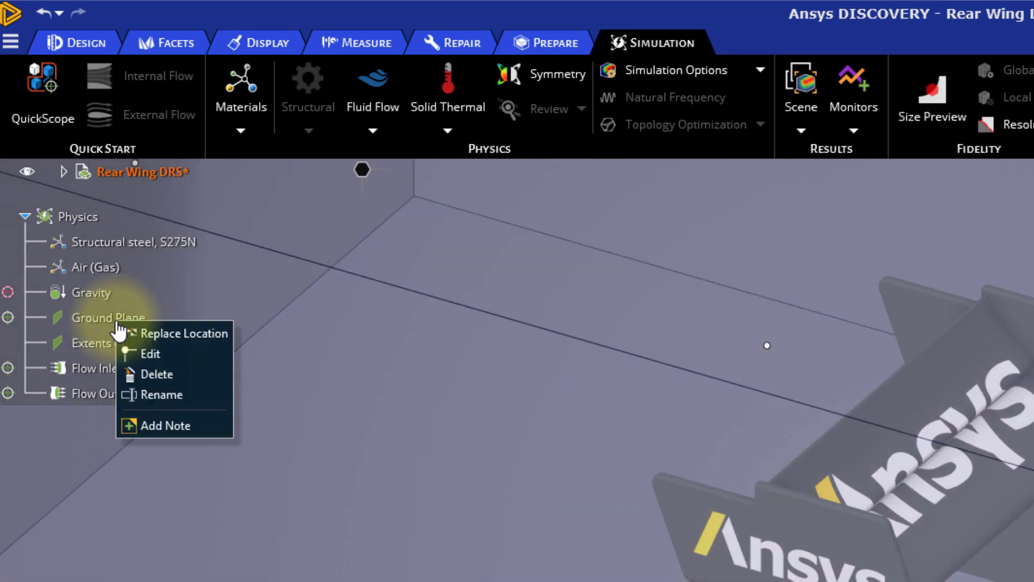
{"action": "mouse_move", "coordinate": [151, 353]}
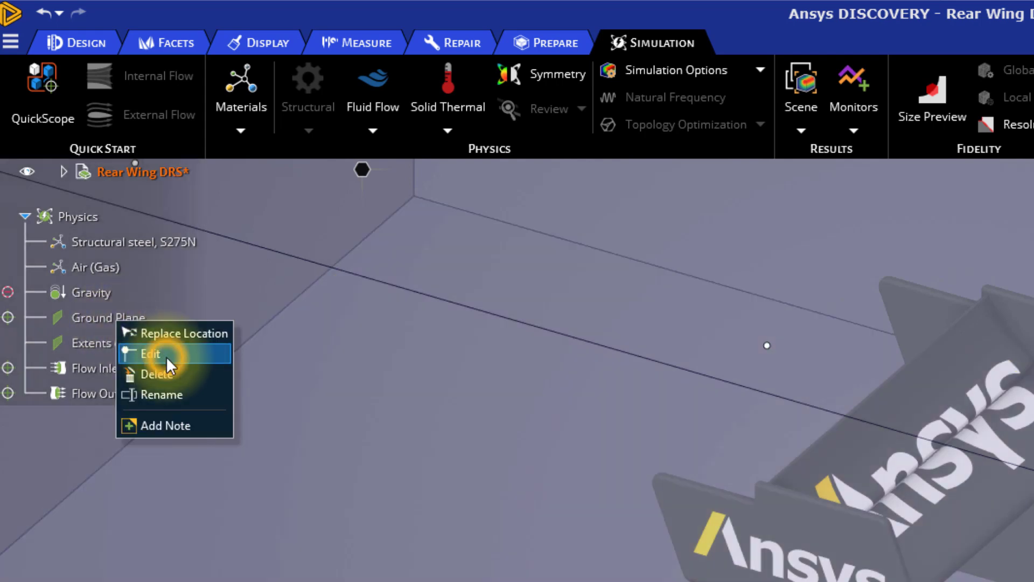
{"action": "left_click", "coordinate": [150, 354]}
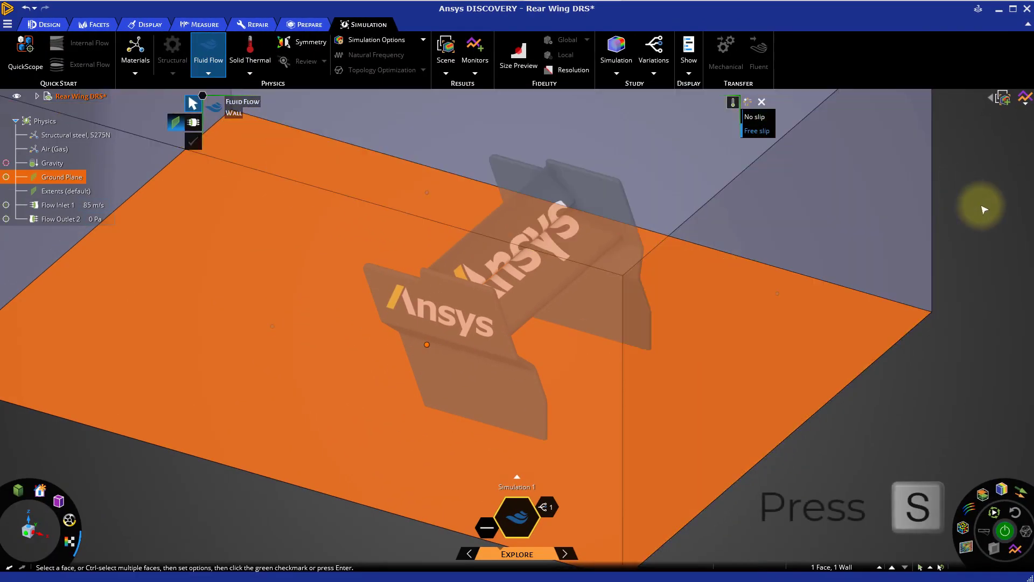
{"action": "left_click", "coordinate": [761, 102]}
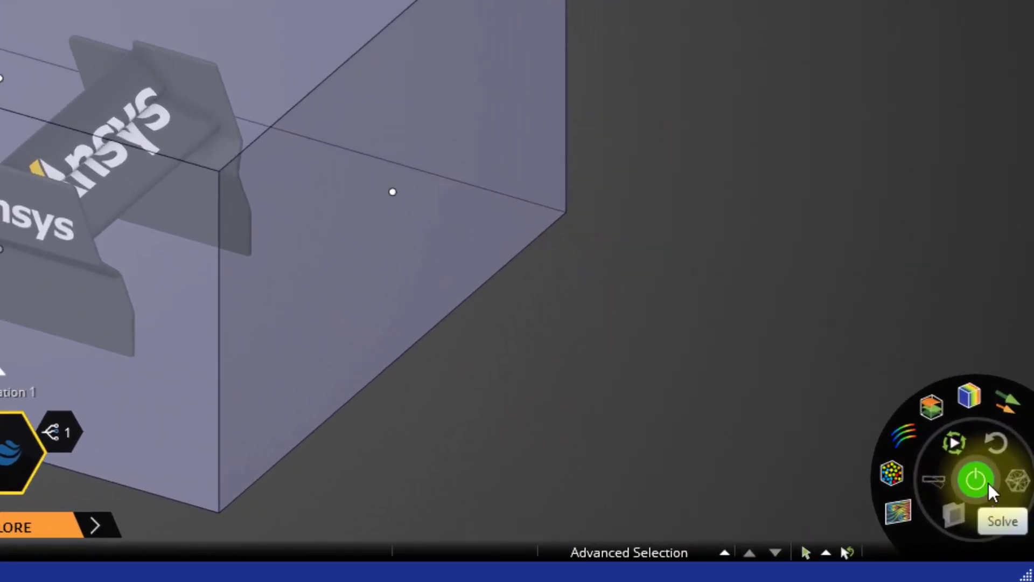
Step: Start the solver from the simulation wheel to compute airflow around the wing
{"action": "left_click", "coordinate": [977, 480]}
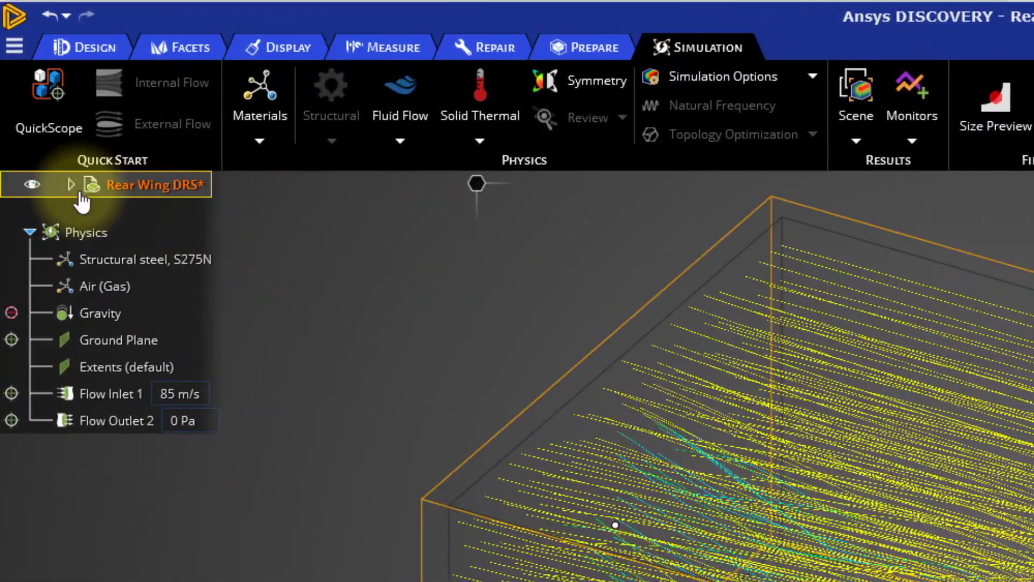
Step: Hide the enclosure, swap streamlines for velocity contours, and change surface display priority
{"action": "left_click", "coordinate": [71, 184]}
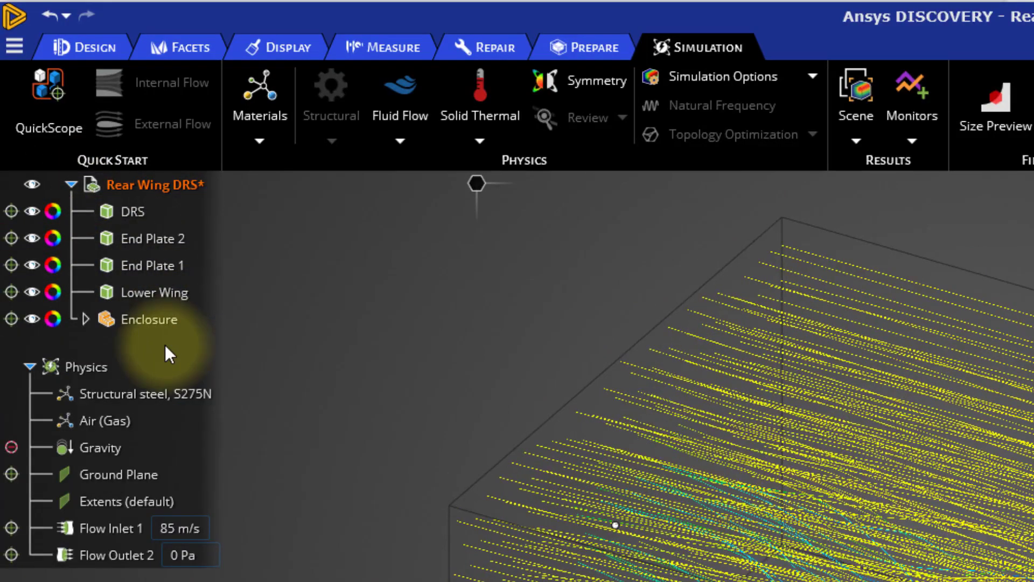
{"action": "left_click", "coordinate": [32, 318]}
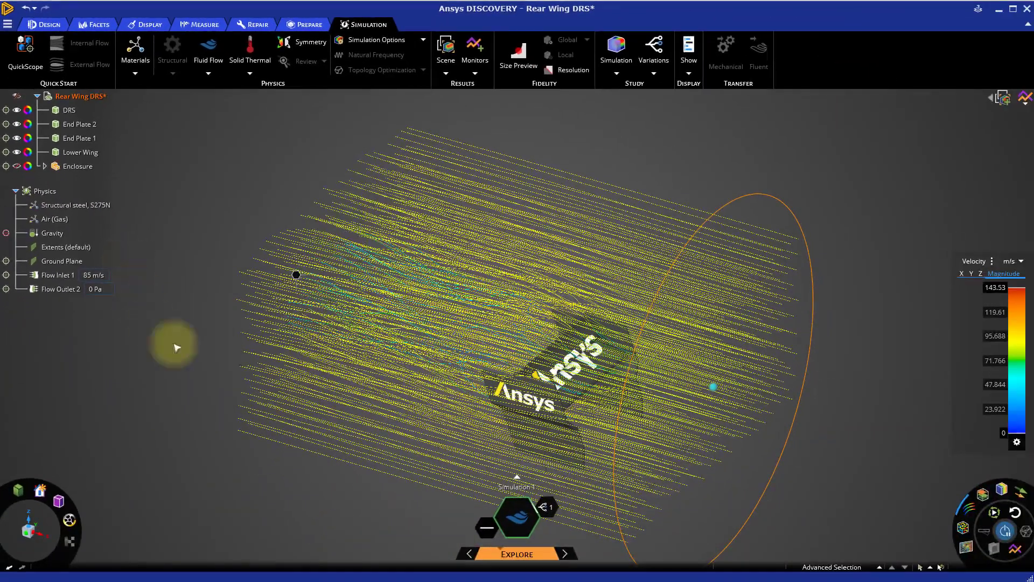
{"action": "mouse_move", "coordinate": [884, 476]}
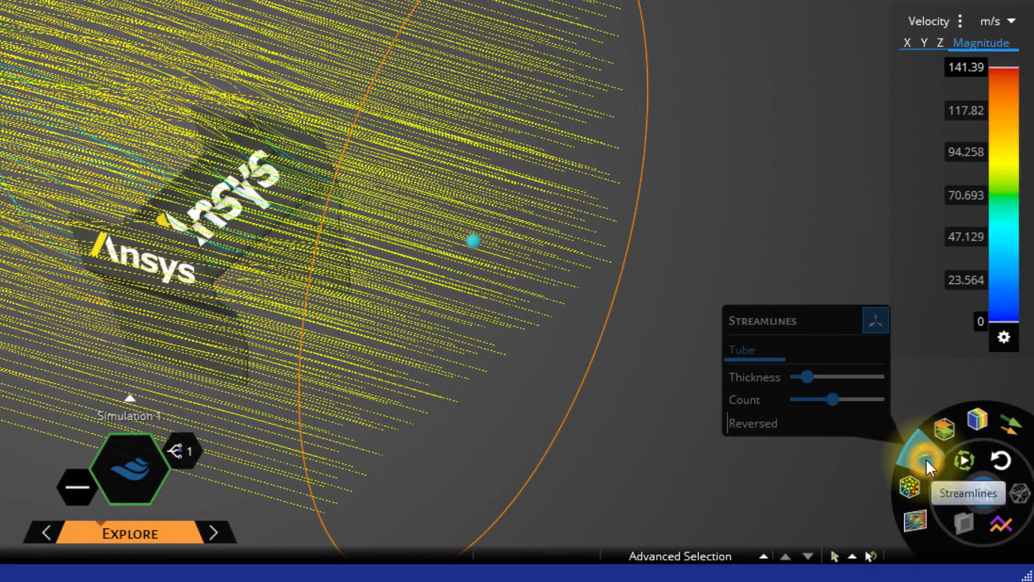
{"action": "left_click", "coordinate": [967, 492]}
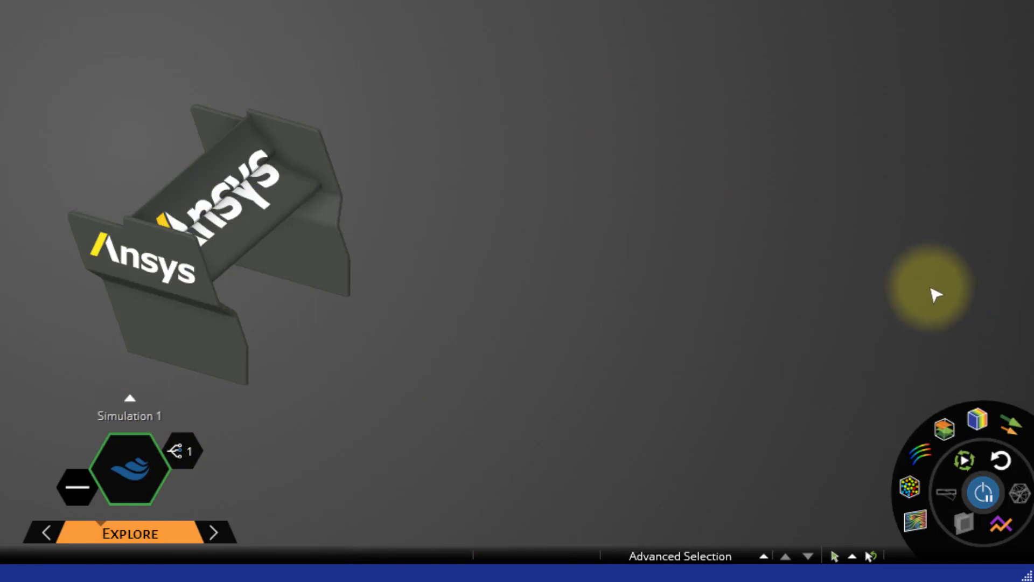
{"action": "left_click", "coordinate": [982, 420]}
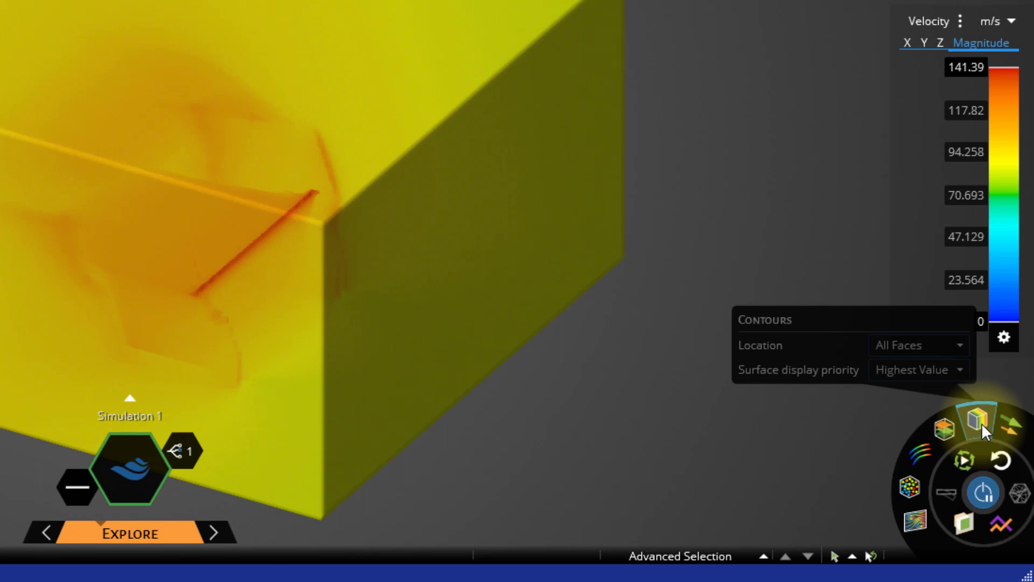
{"action": "mouse_move", "coordinate": [982, 424]}
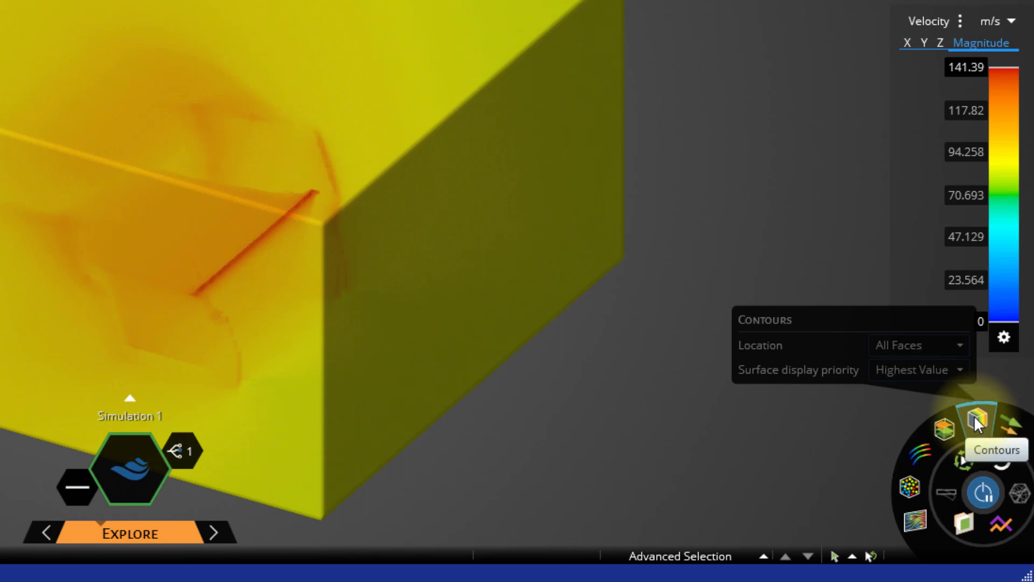
{"action": "left_click", "coordinate": [961, 370]}
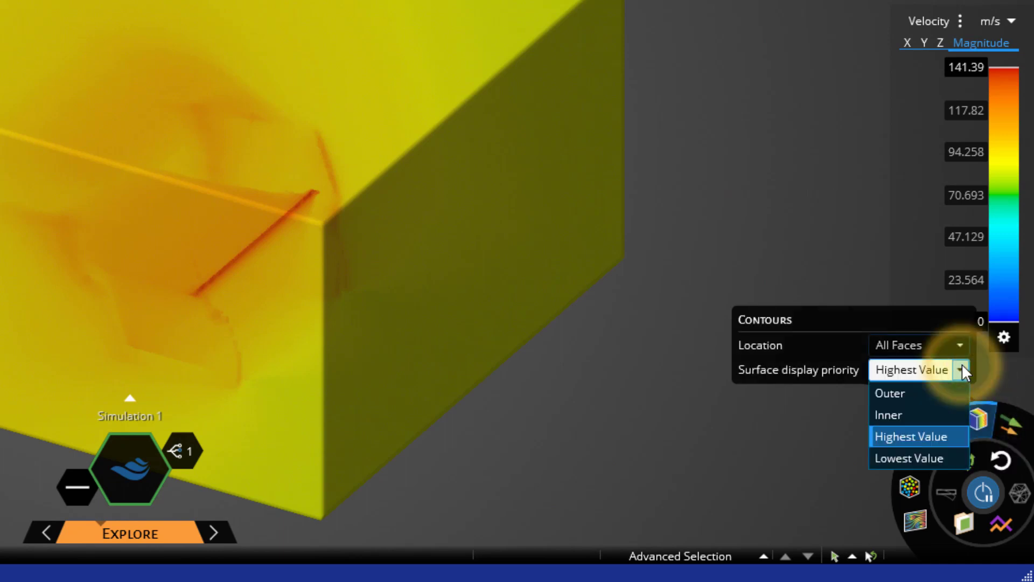
{"action": "left_click", "coordinate": [982, 492]}
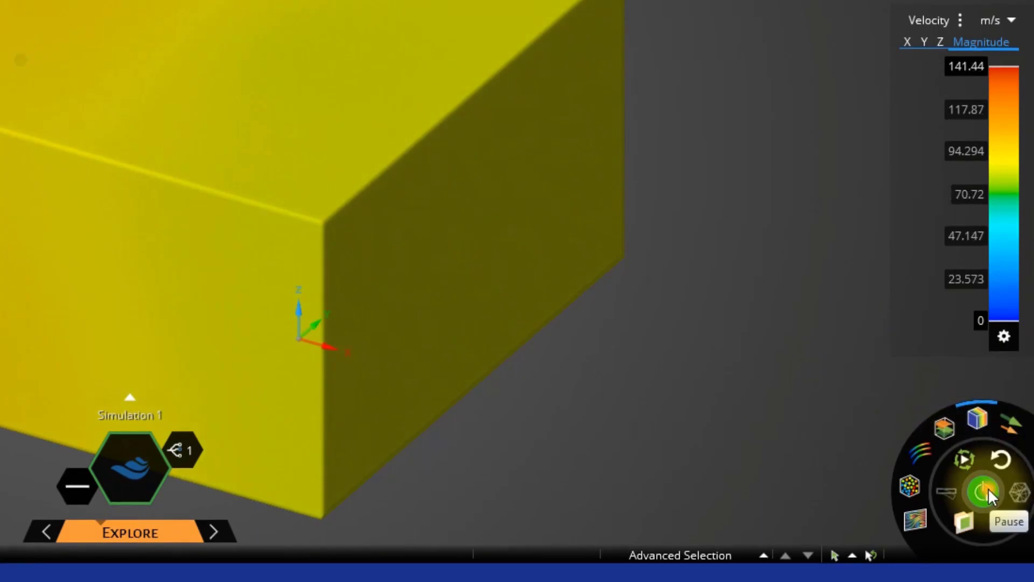
Step: Pause the solve and place a section plane through the wing showing velocity contours
{"action": "left_click", "coordinate": [981, 492]}
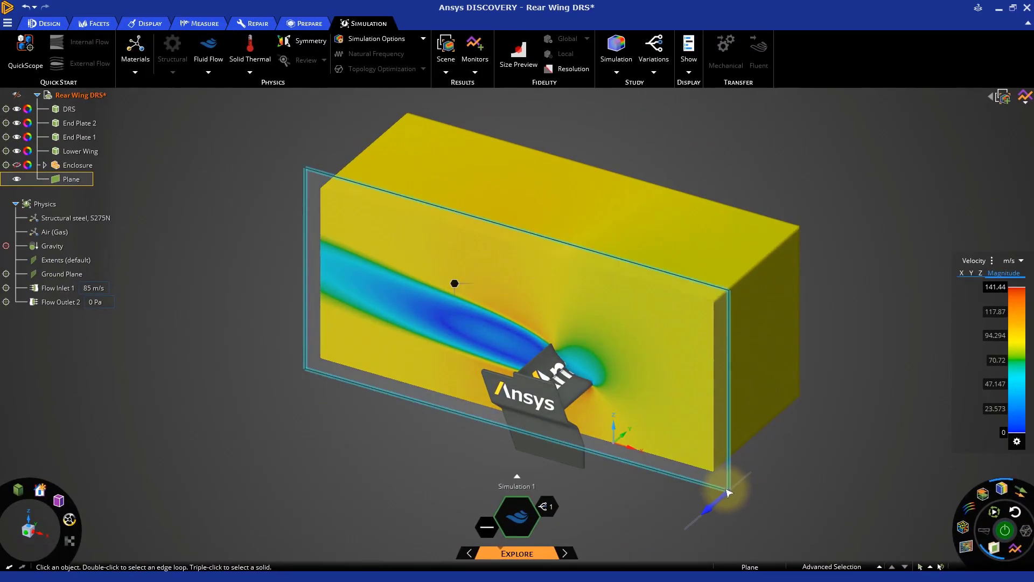
{"action": "left_click", "coordinate": [454, 284]}
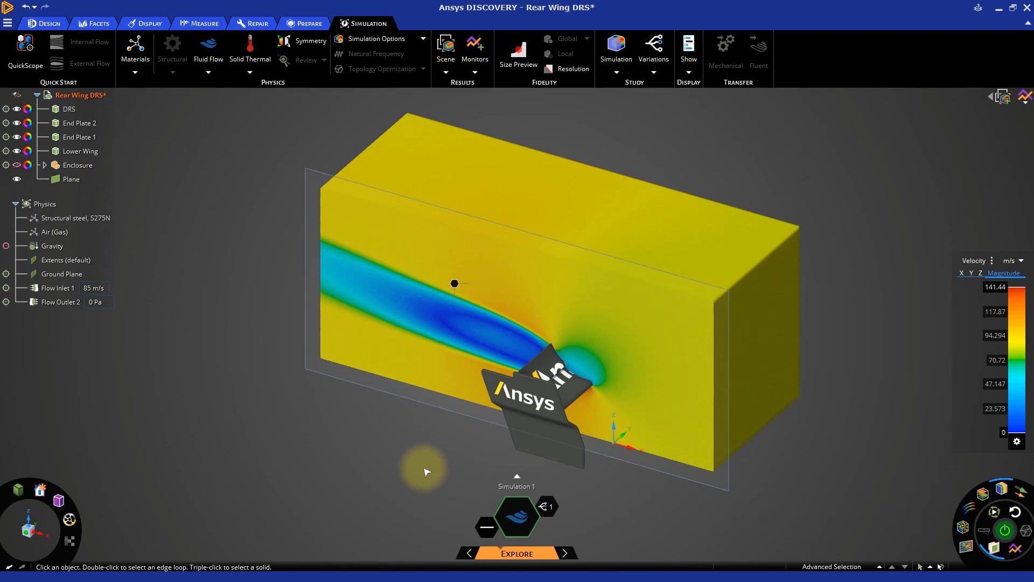
{"action": "scroll", "scroll_direction": "up", "scroll_amount": 3}
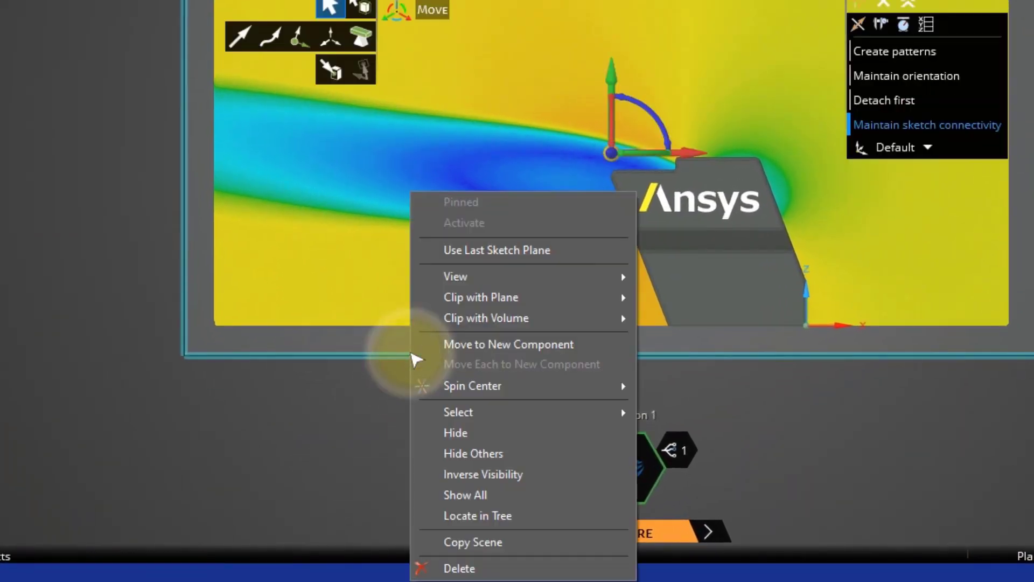
{"action": "mouse_move", "coordinate": [481, 297]}
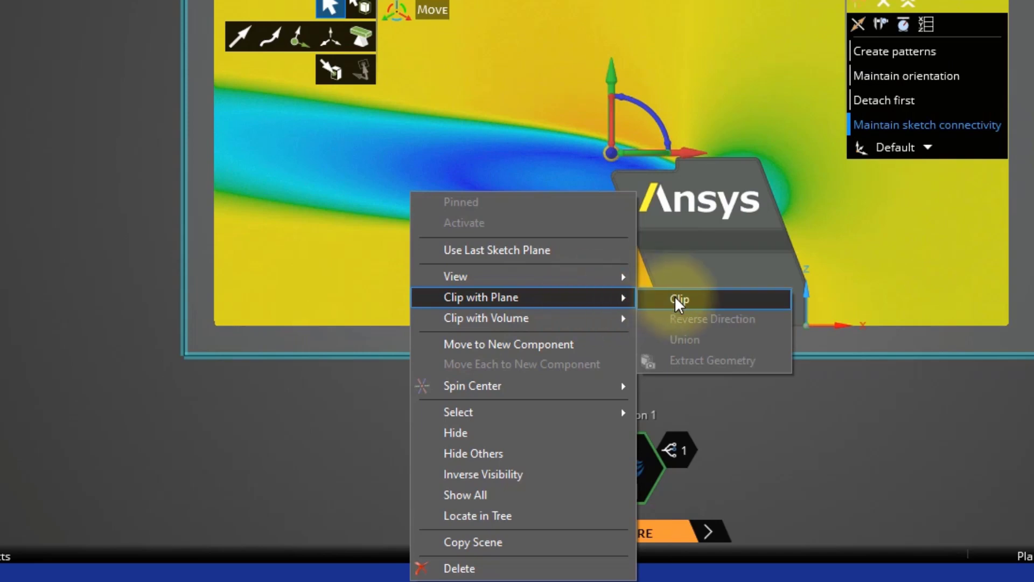
Step: Clip the scene with the section plane to expose the wing's velocity cross-section
{"action": "left_click", "coordinate": [679, 299]}
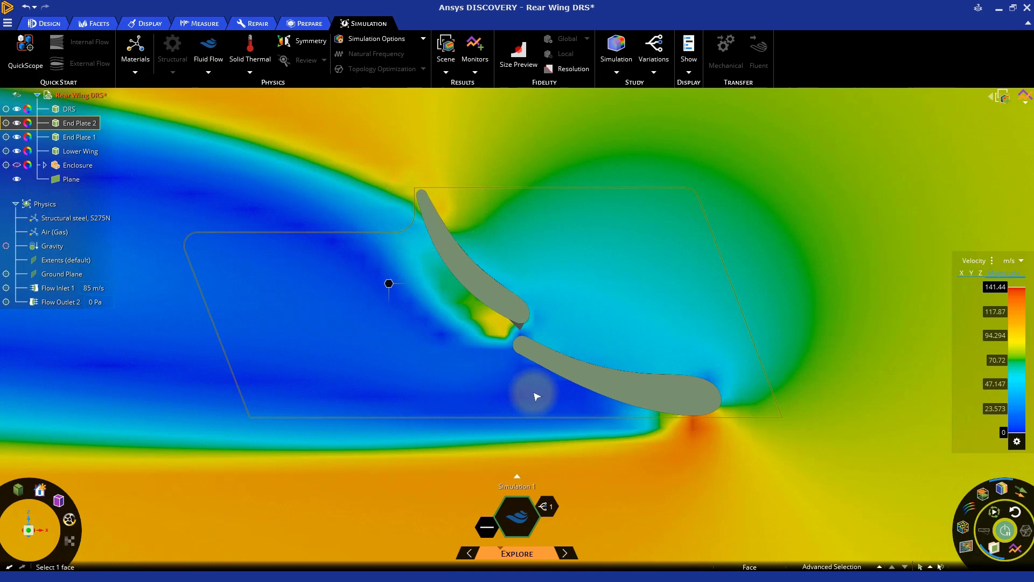
{"action": "mouse_move", "coordinate": [536, 415]}
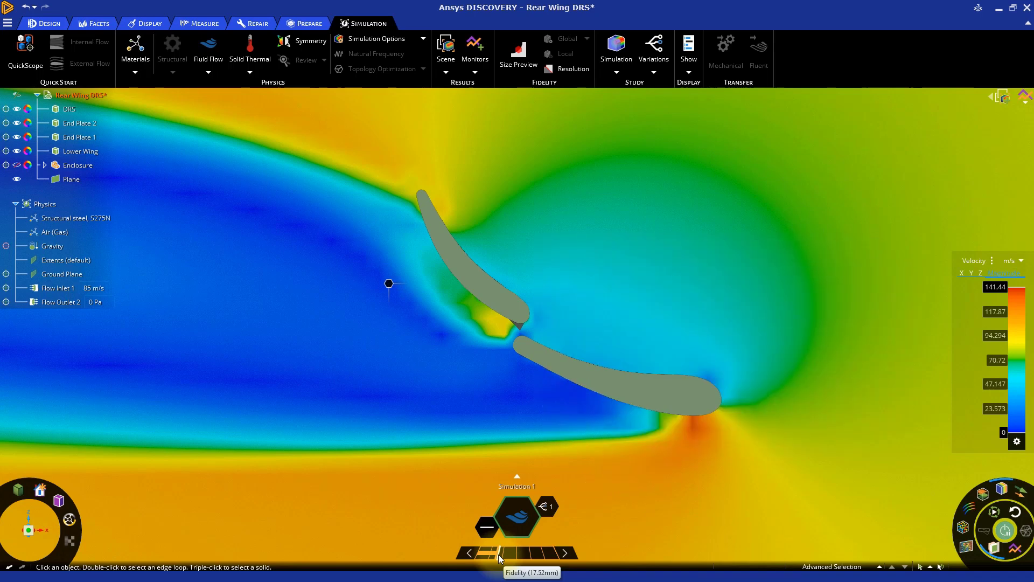
{"action": "mouse_move", "coordinate": [546, 547]}
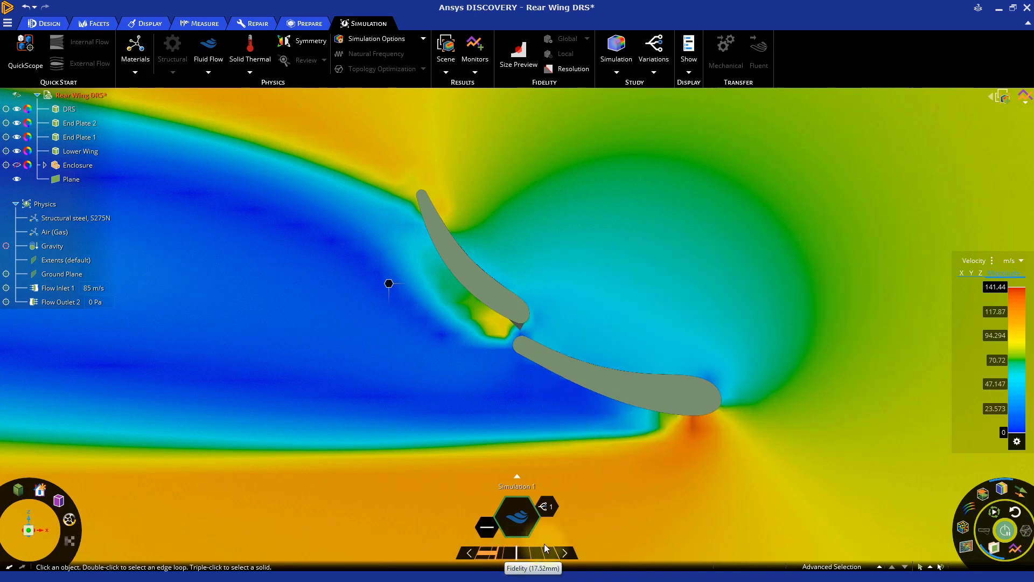
Step: Move the Fidelity slider to a new setting so the solve restarts
{"action": "left_click", "coordinate": [1006, 530]}
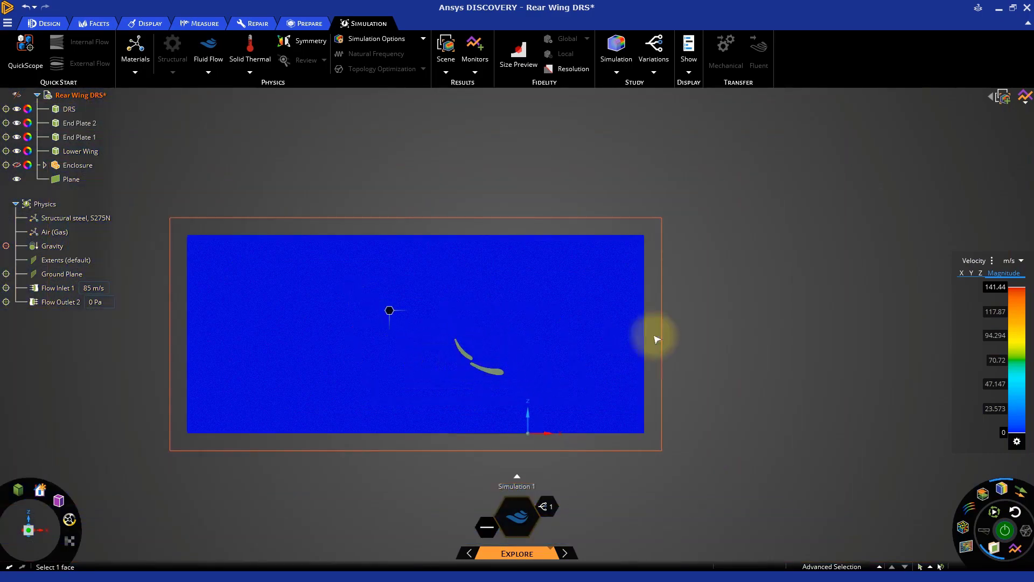
{"action": "mouse_move", "coordinate": [749, 355]}
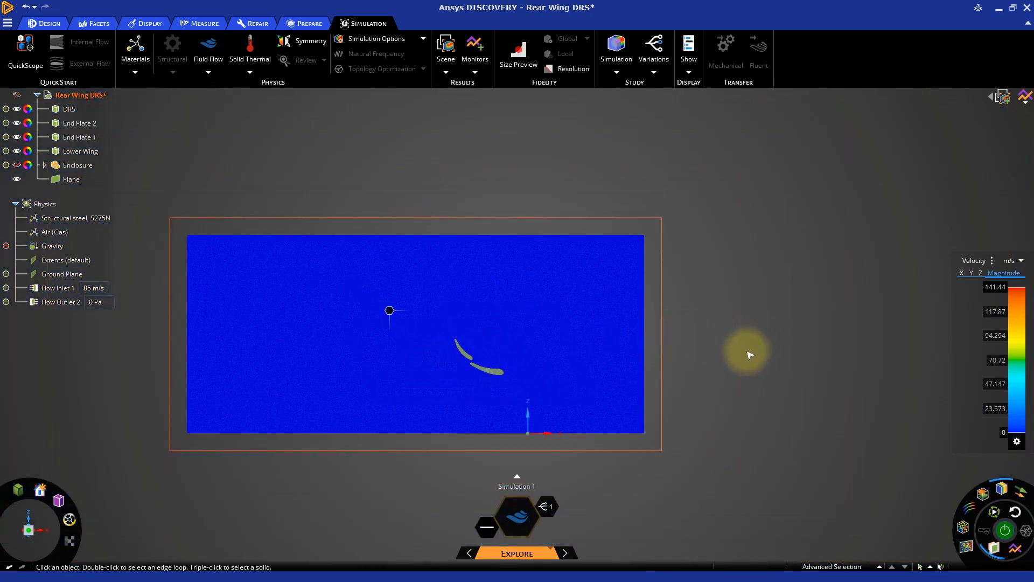
{"action": "mouse_move", "coordinate": [749, 357]}
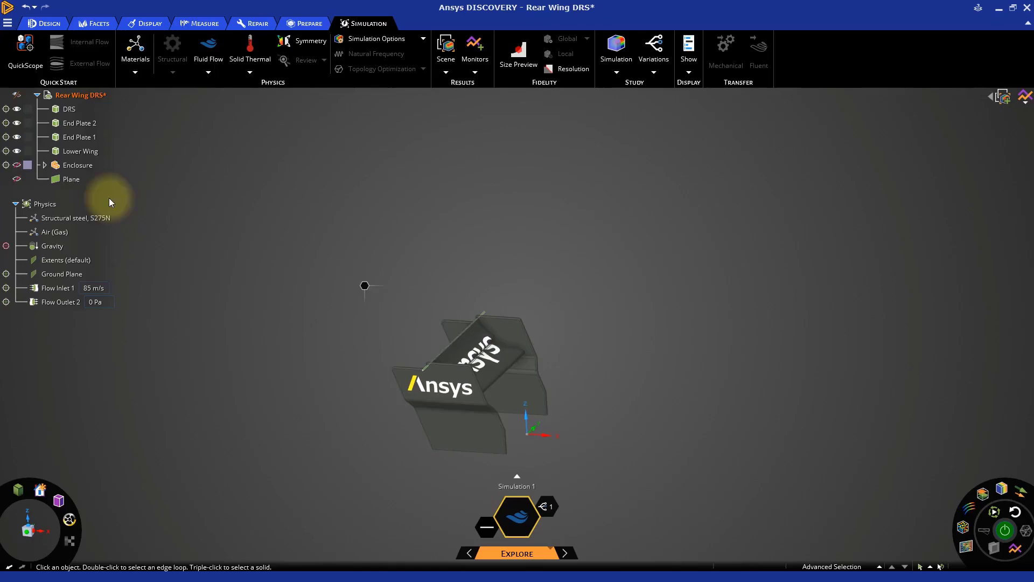
Step: Pull the enclosure's top, end (5), side and opposite faces to exact offset distances
{"action": "left_click", "coordinate": [7, 165]}
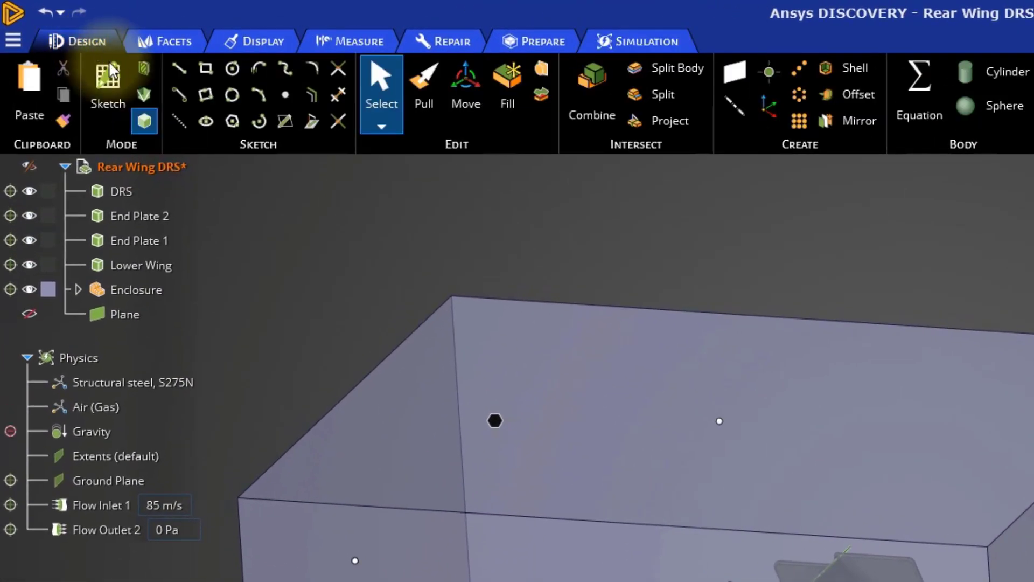
{"action": "mouse_move", "coordinate": [423, 83]}
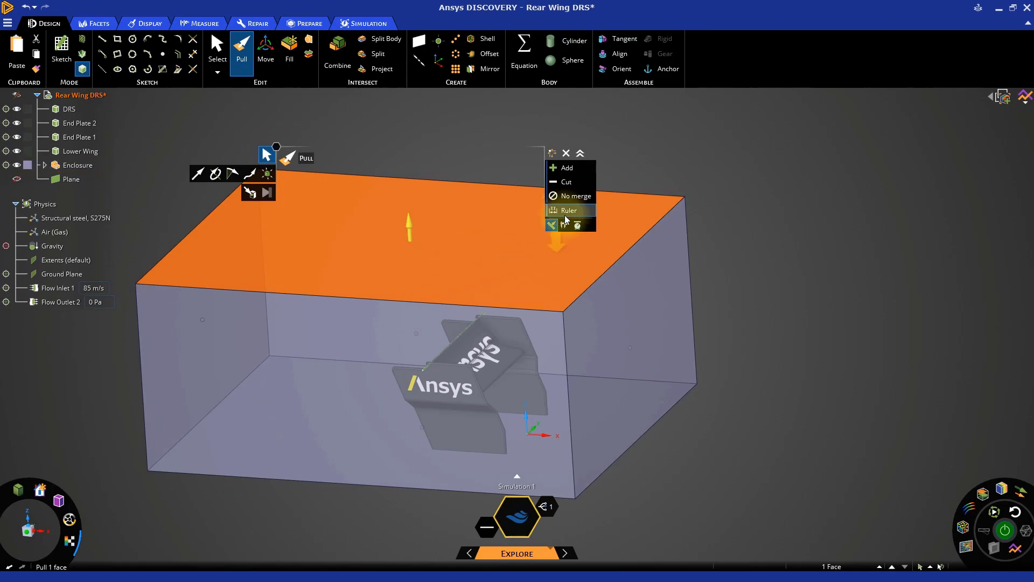
{"action": "left_click", "coordinate": [569, 209]}
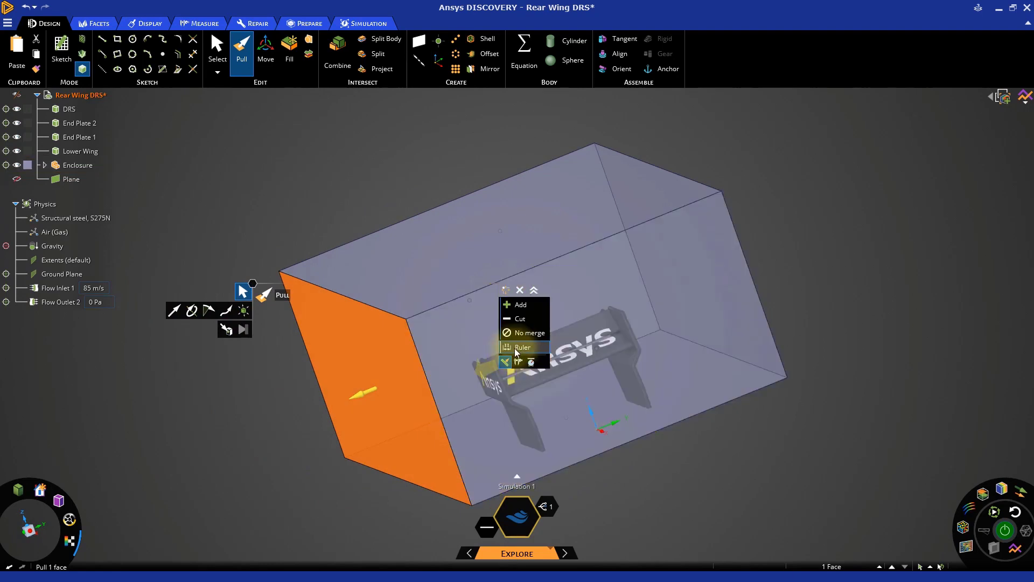
{"action": "left_click", "coordinate": [522, 347]}
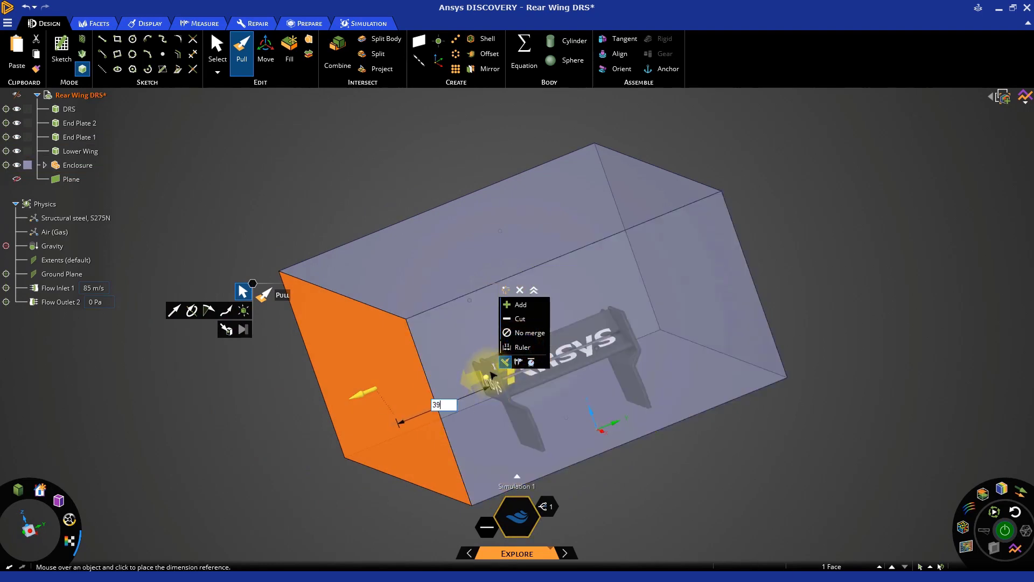
{"action": "type", "text": "5"}
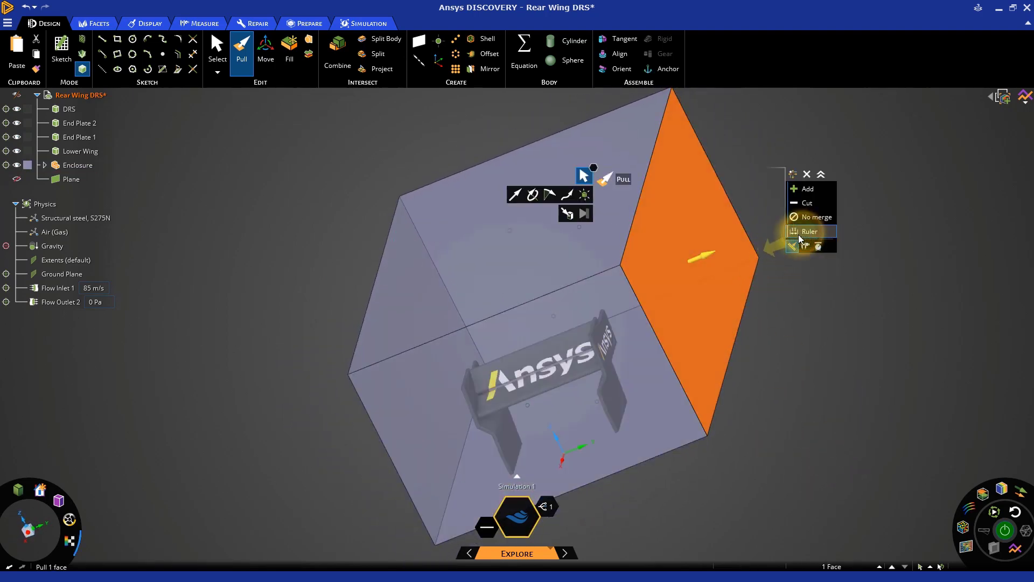
{"action": "left_click", "coordinate": [809, 231]}
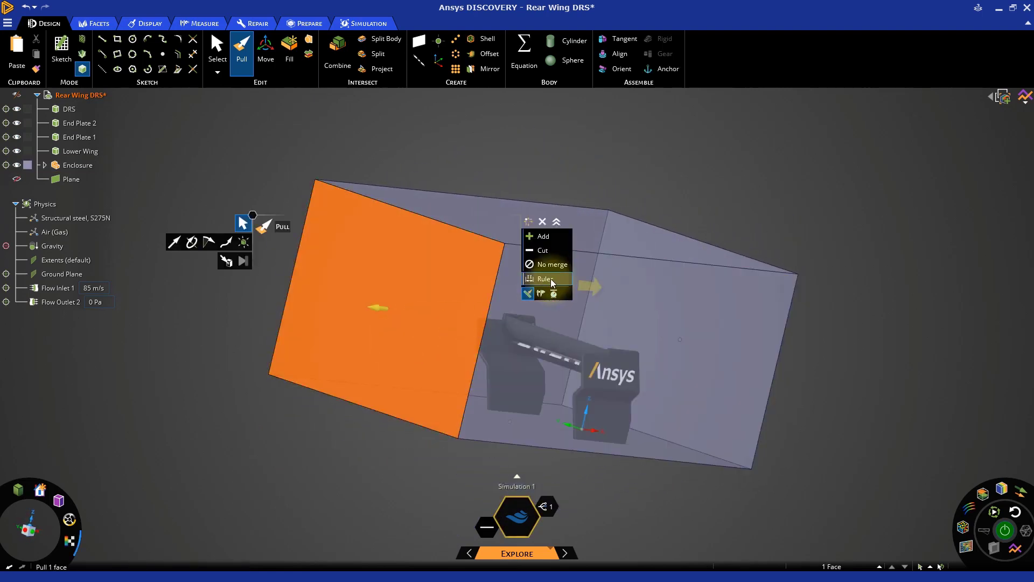
{"action": "left_click", "coordinate": [545, 278]}
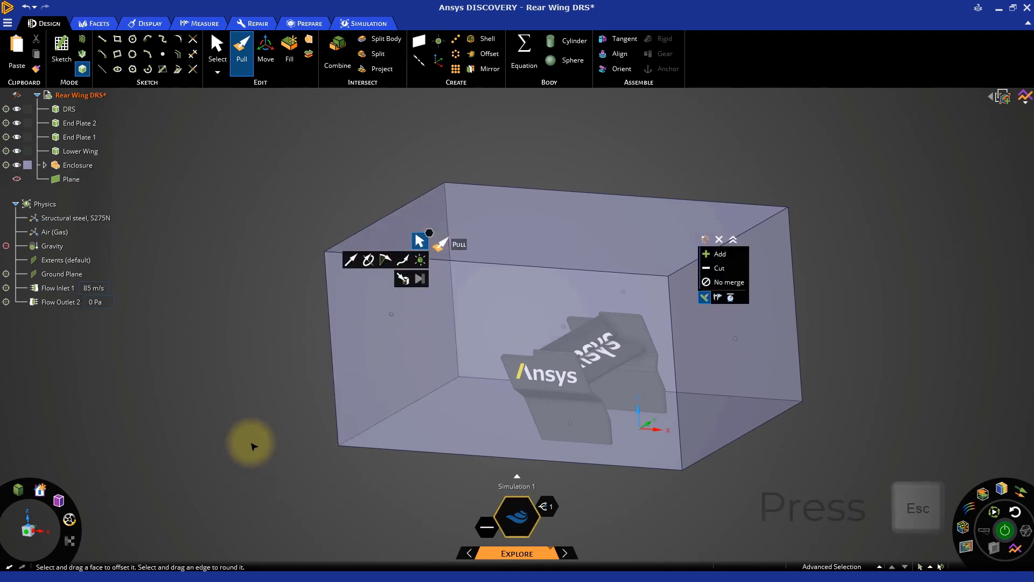
{"action": "left_click", "coordinate": [217, 50]}
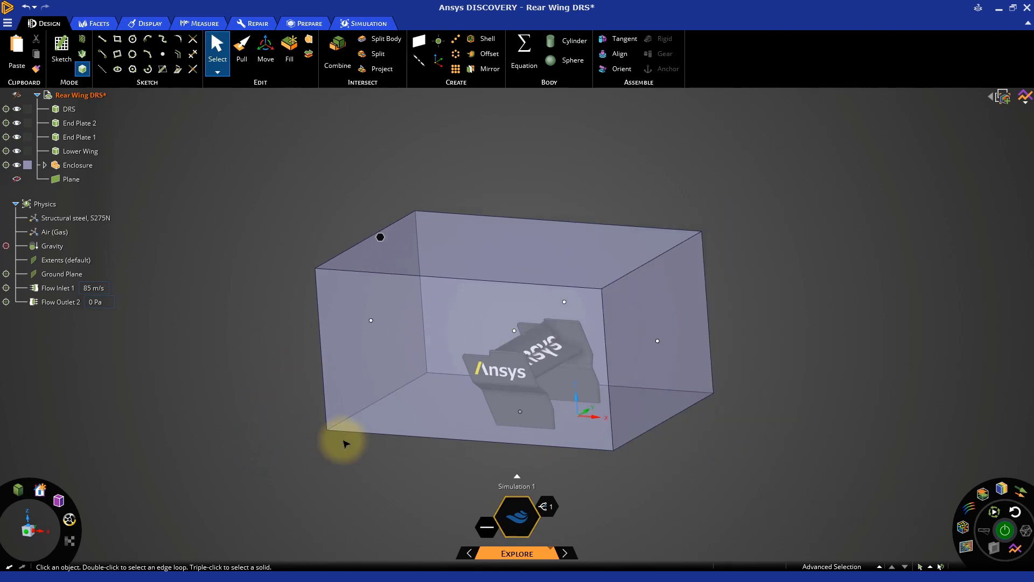
Step: Hide the Enclosure, rerun the flow solve and refine fidelity to 9.41 mm
{"action": "left_click", "coordinate": [77, 165]}
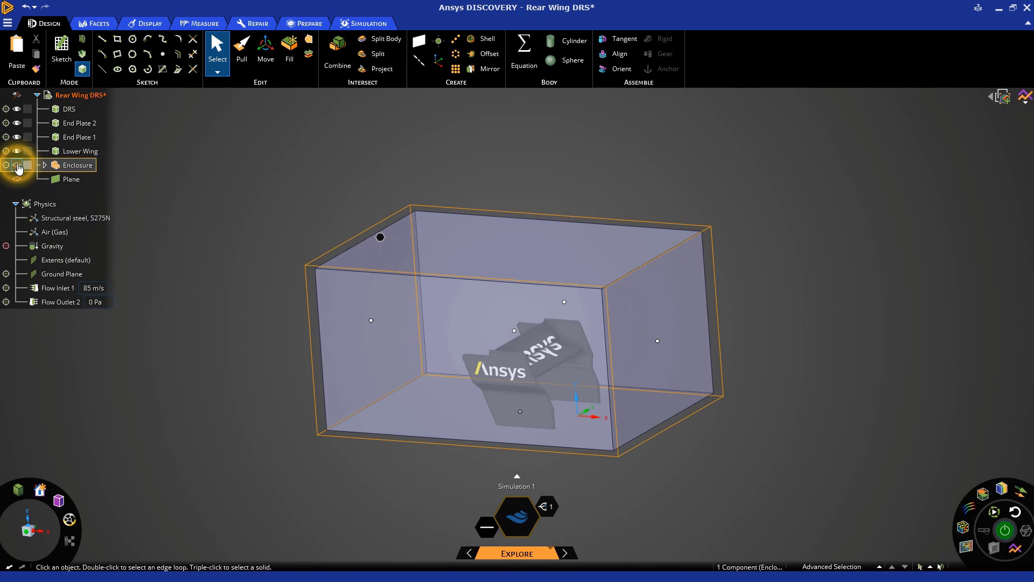
{"action": "left_click", "coordinate": [18, 165]}
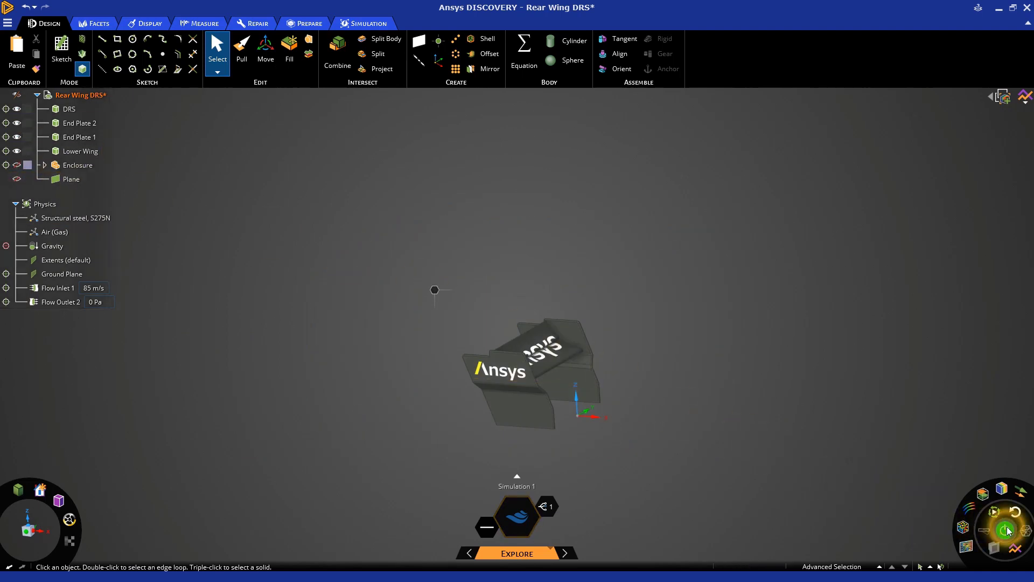
{"action": "left_click", "coordinate": [1005, 530]}
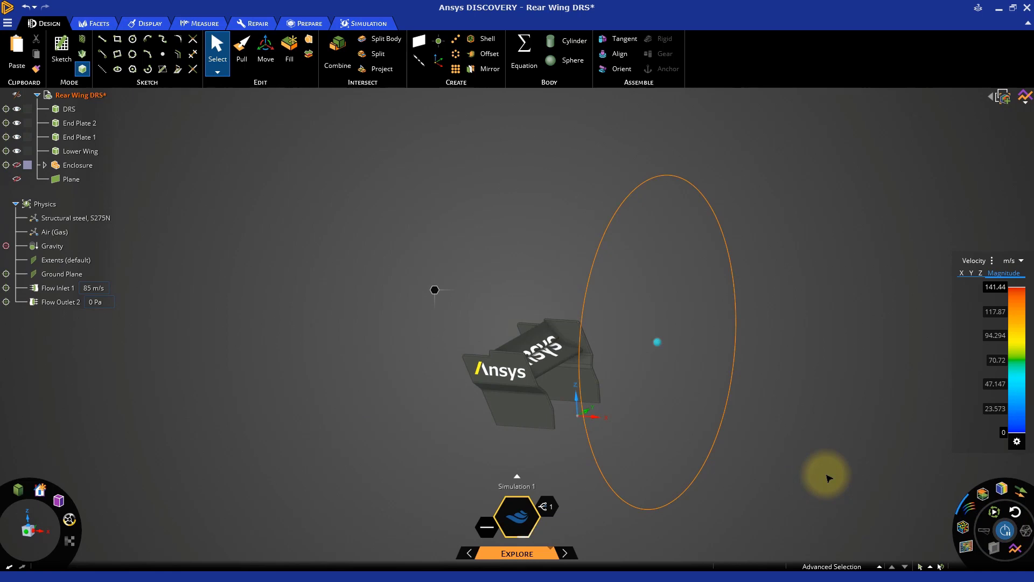
{"action": "left_click", "coordinate": [548, 553]}
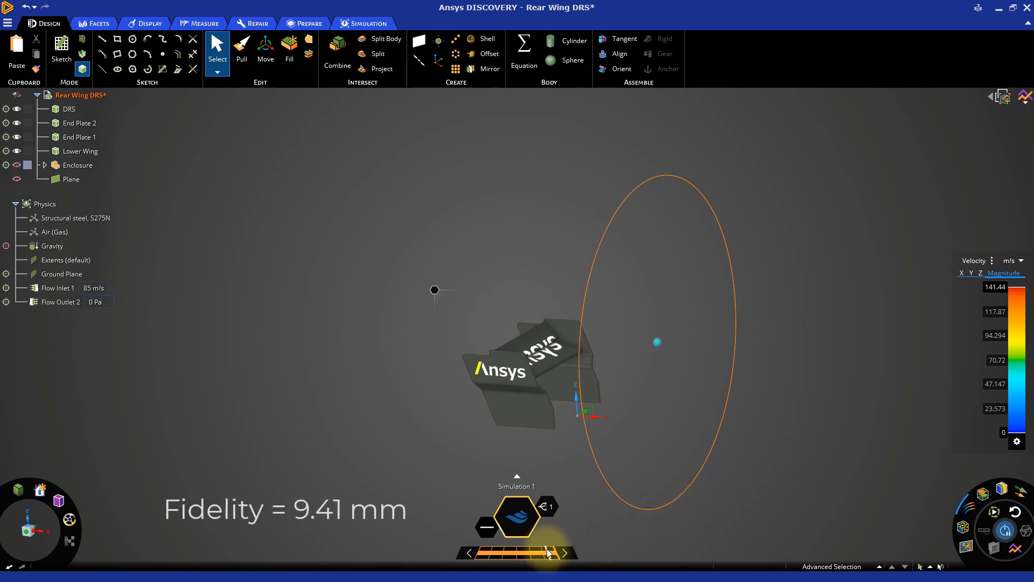
{"action": "mouse_move", "coordinate": [551, 550]}
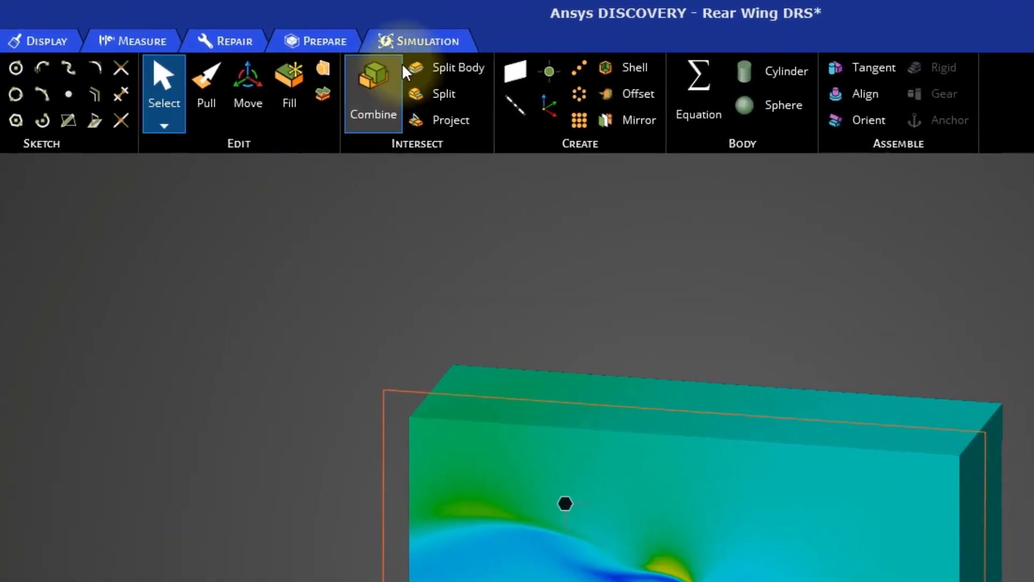
Step: Create a custom Force monitor from the Monitors list and name it Drag
{"action": "left_click", "coordinate": [425, 41]}
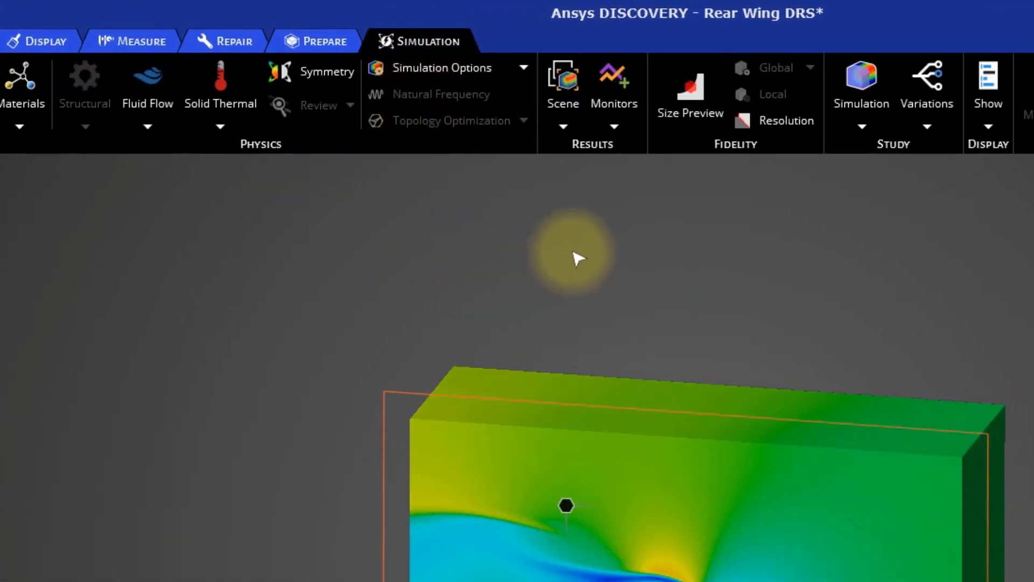
{"action": "left_click", "coordinate": [613, 127]}
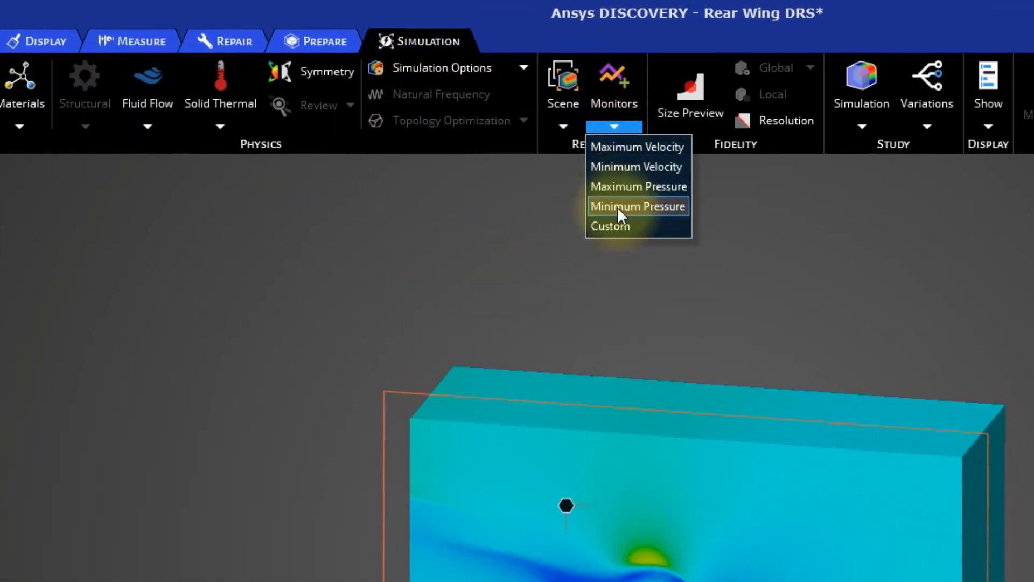
{"action": "left_click", "coordinate": [637, 206]}
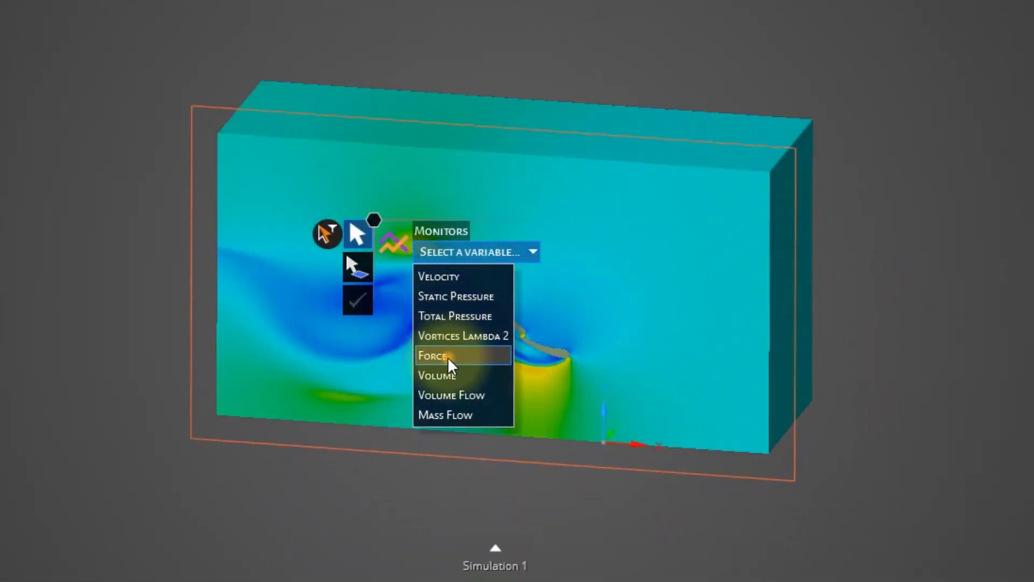
{"action": "left_click", "coordinate": [432, 356]}
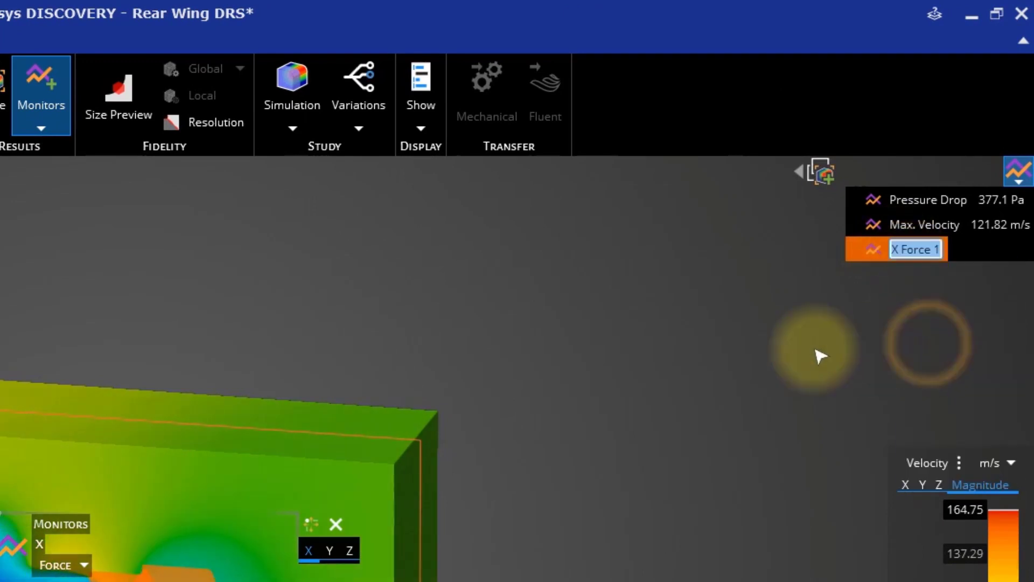
{"action": "type", "text": "Dra"}
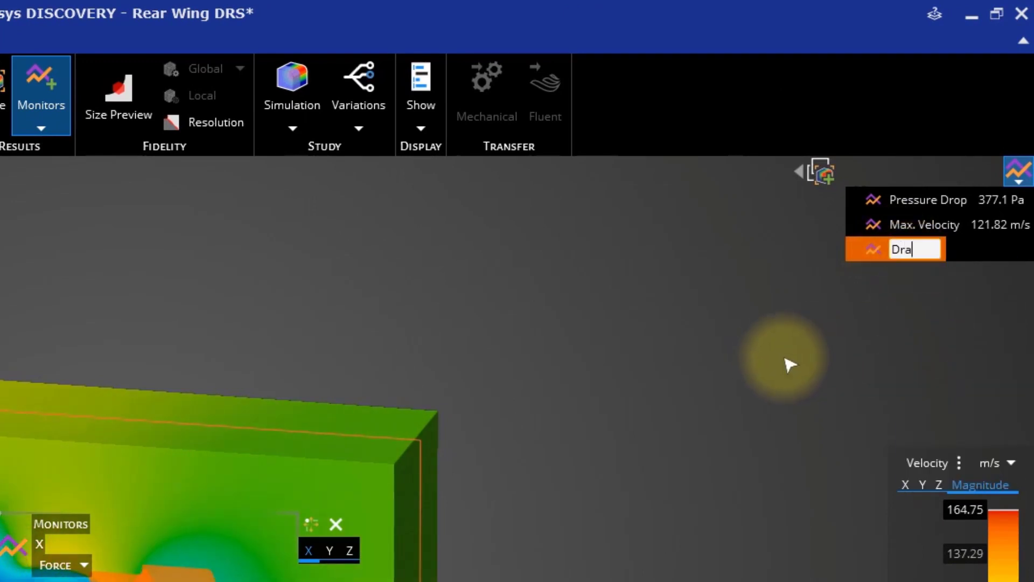
{"action": "type", "text": "g"}
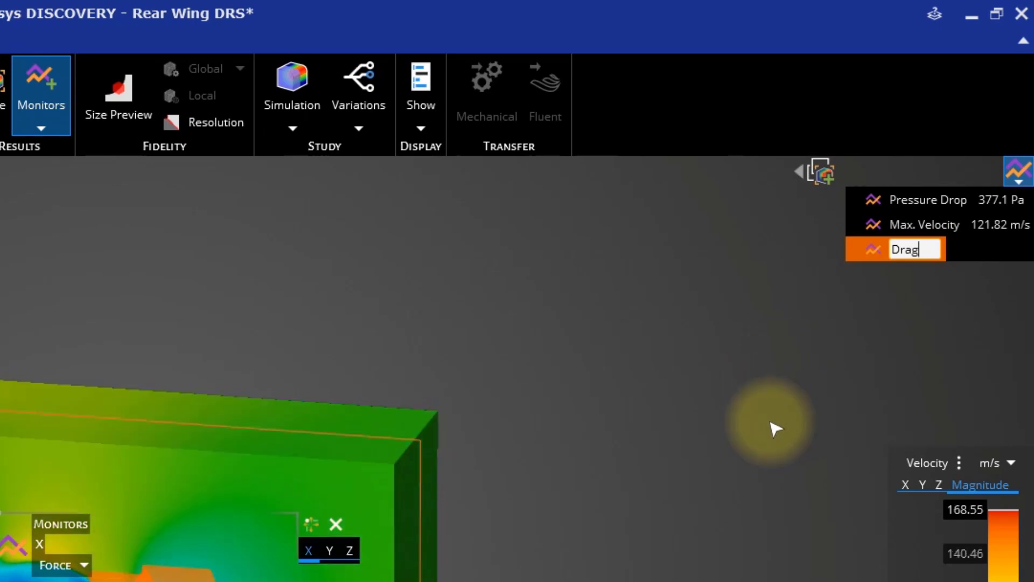
{"action": "key", "text": "Return"}
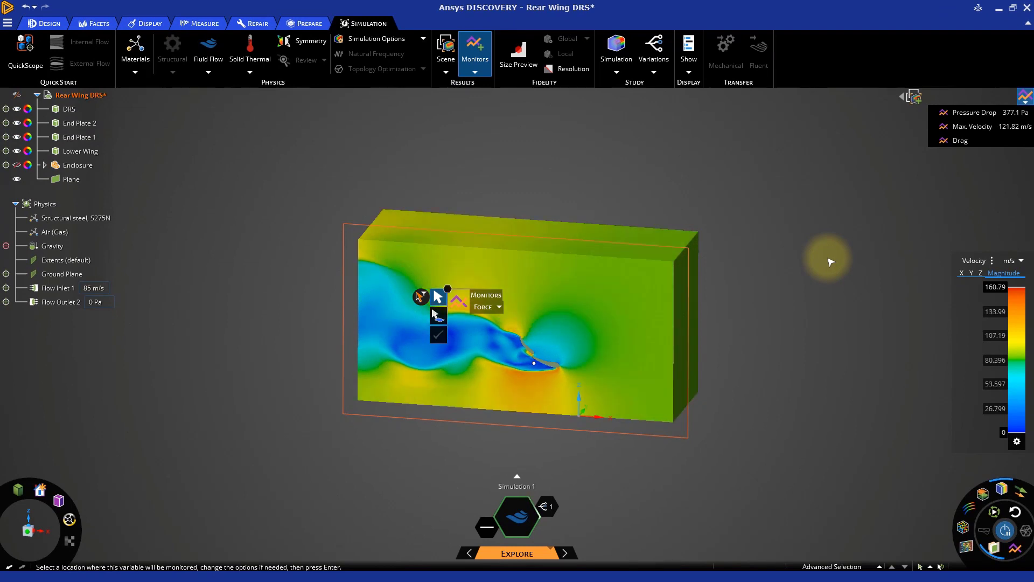
{"action": "mouse_move", "coordinate": [425, 187]}
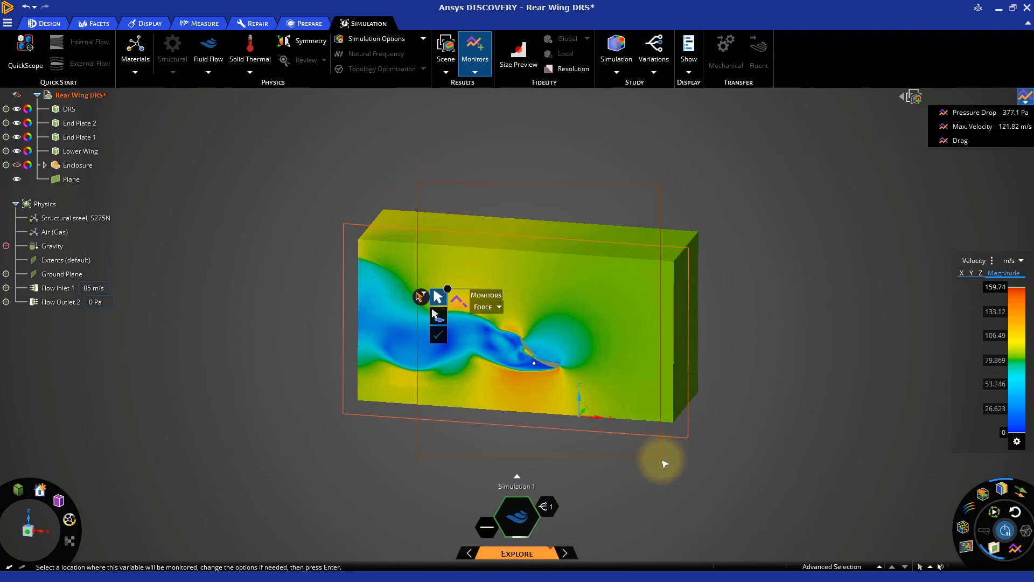
Step: Add a Z-direction force monitor on the wing bodies and rename it Downforce
{"action": "left_click", "coordinate": [535, 362]}
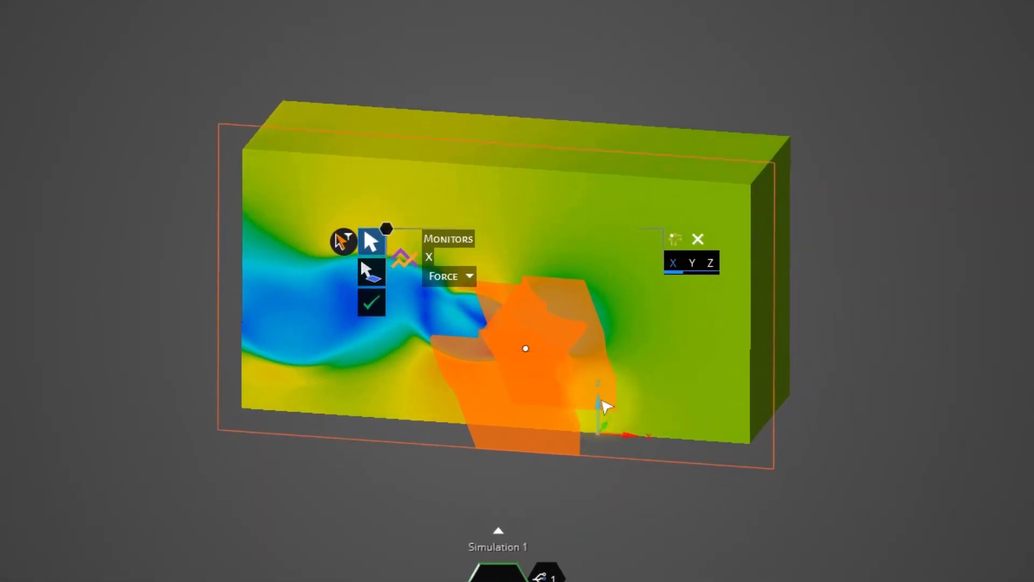
{"action": "left_click", "coordinate": [711, 262]}
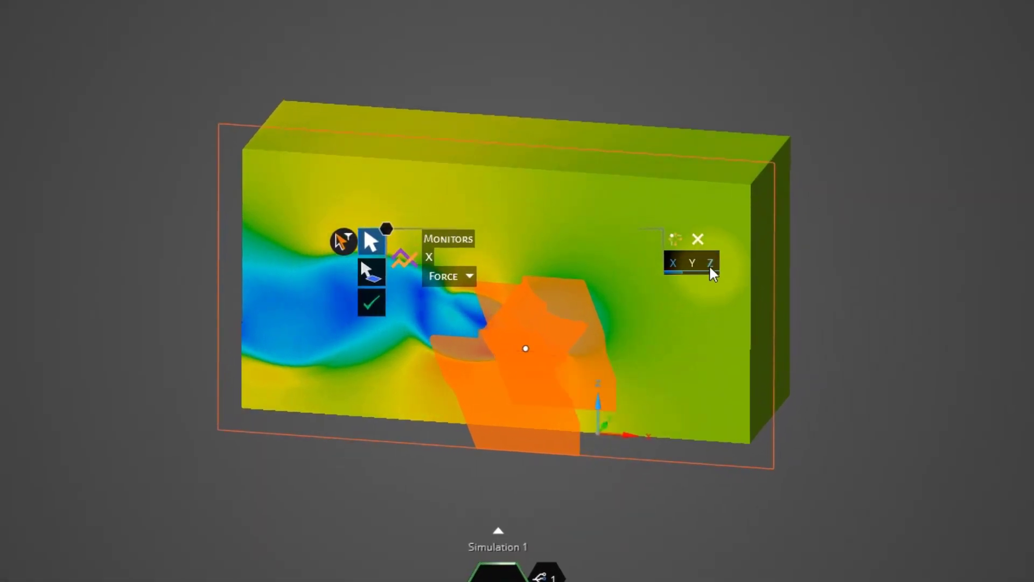
{"action": "left_click", "coordinate": [711, 263]}
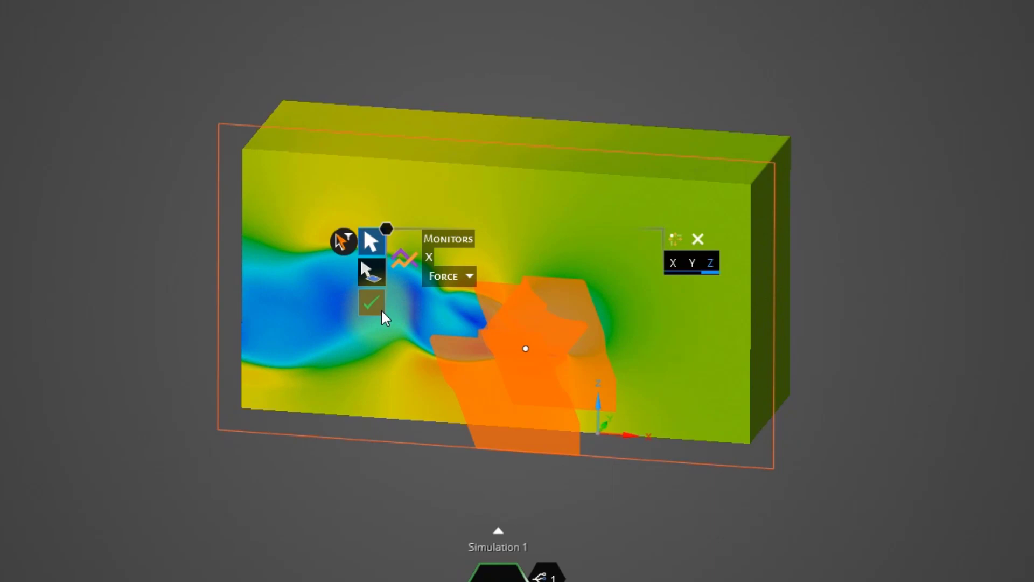
{"action": "mouse_move", "coordinate": [371, 305]}
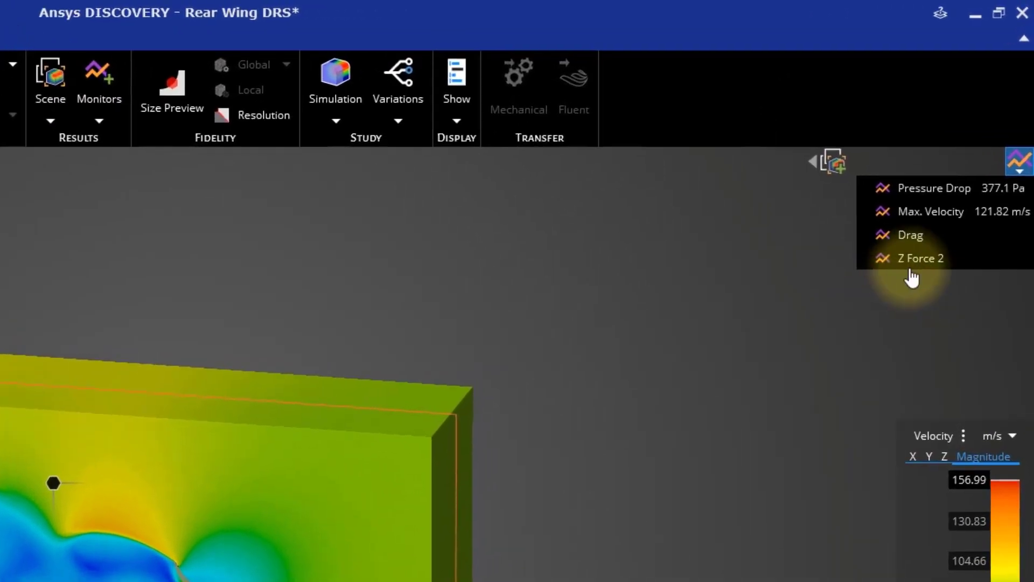
{"action": "double_click", "coordinate": [920, 258]}
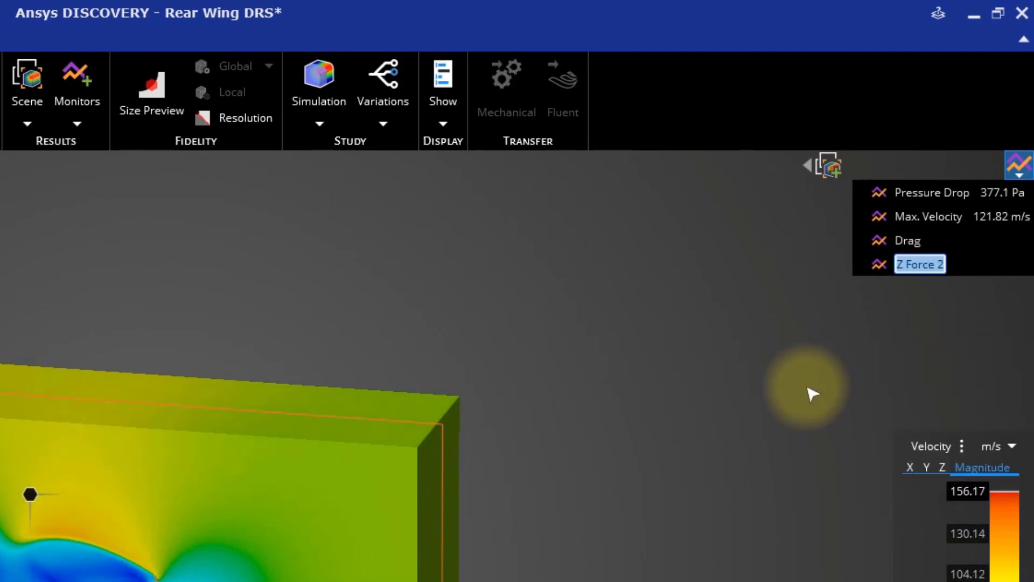
{"action": "type", "text": "Downforce"}
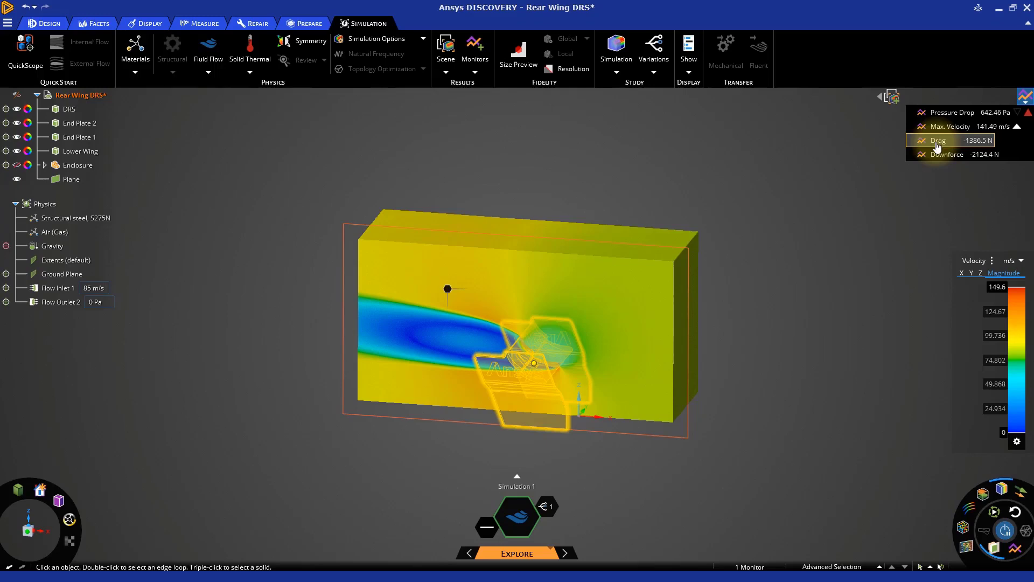
Step: Open history charts for Drag (-1386.5 N) and Downforce (-2124.4 N)
{"action": "left_click", "coordinate": [948, 140]}
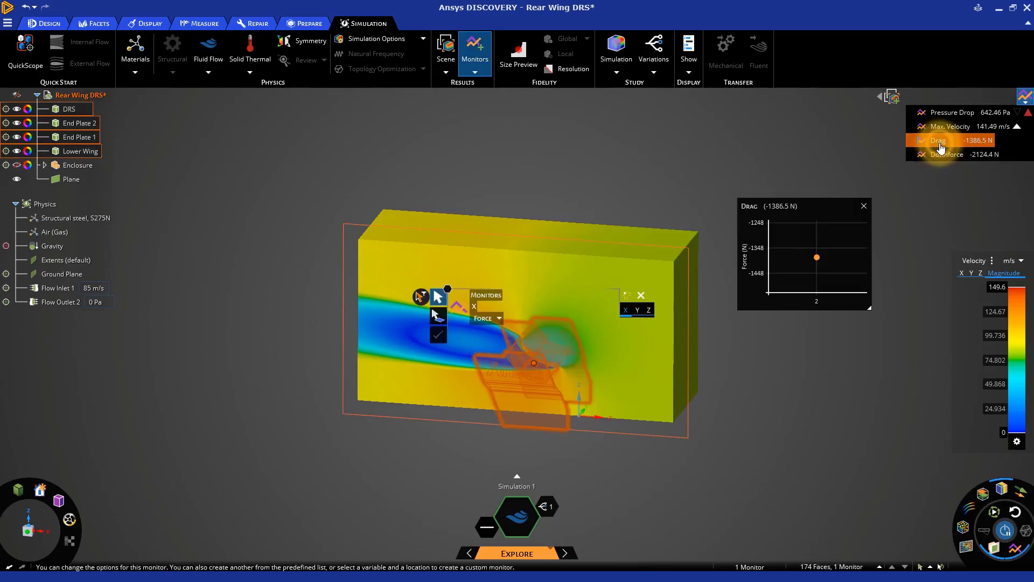
{"action": "left_click", "coordinate": [948, 153]}
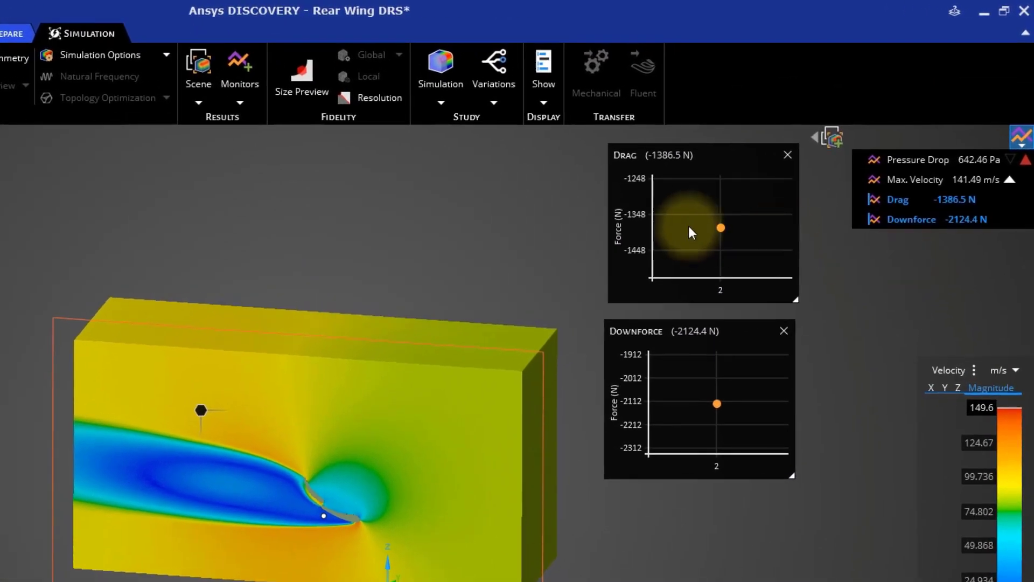
{"action": "left_click", "coordinate": [924, 219]}
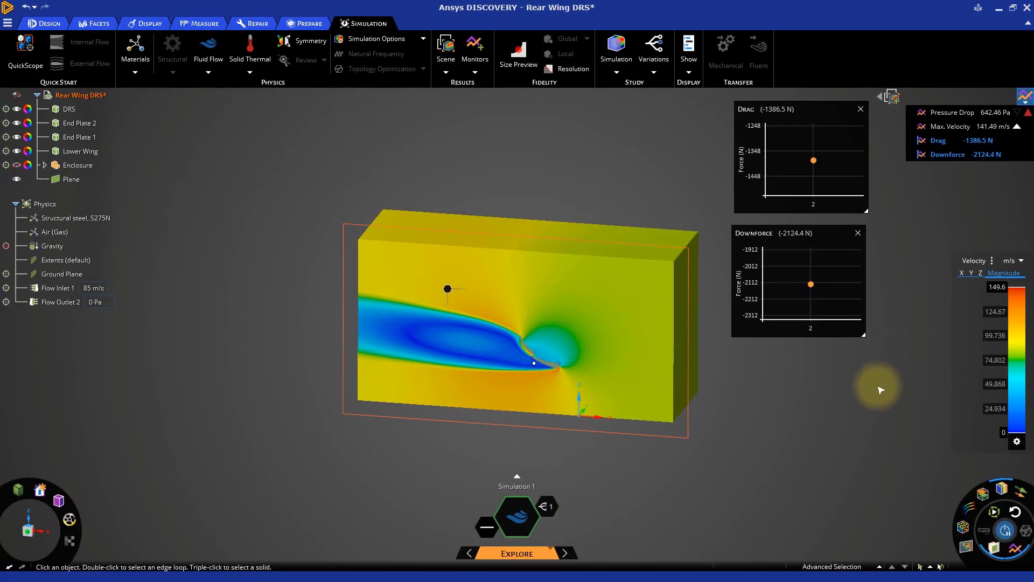
{"action": "left_click", "coordinate": [1001, 488]}
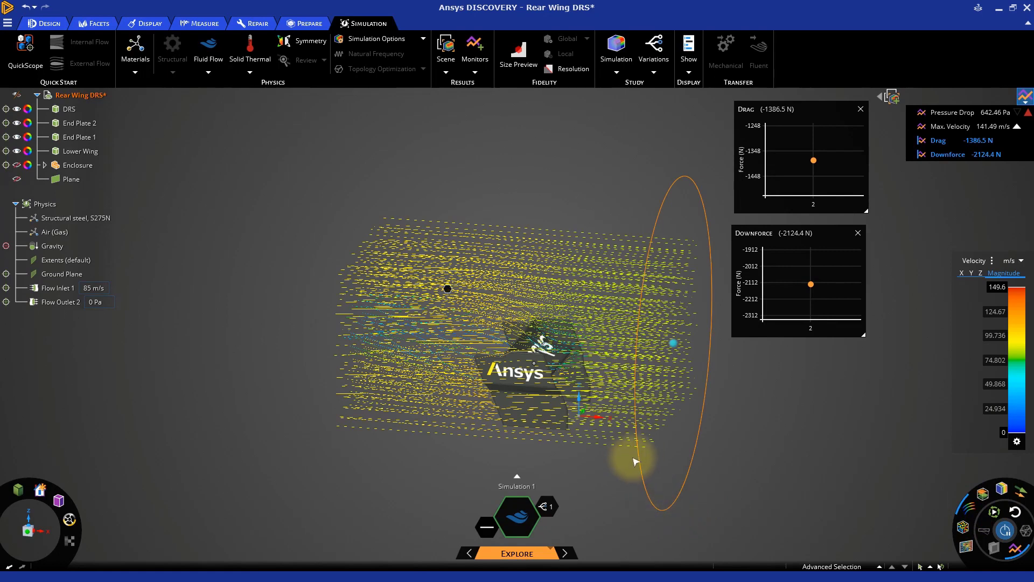
{"action": "mouse_move", "coordinate": [646, 458]}
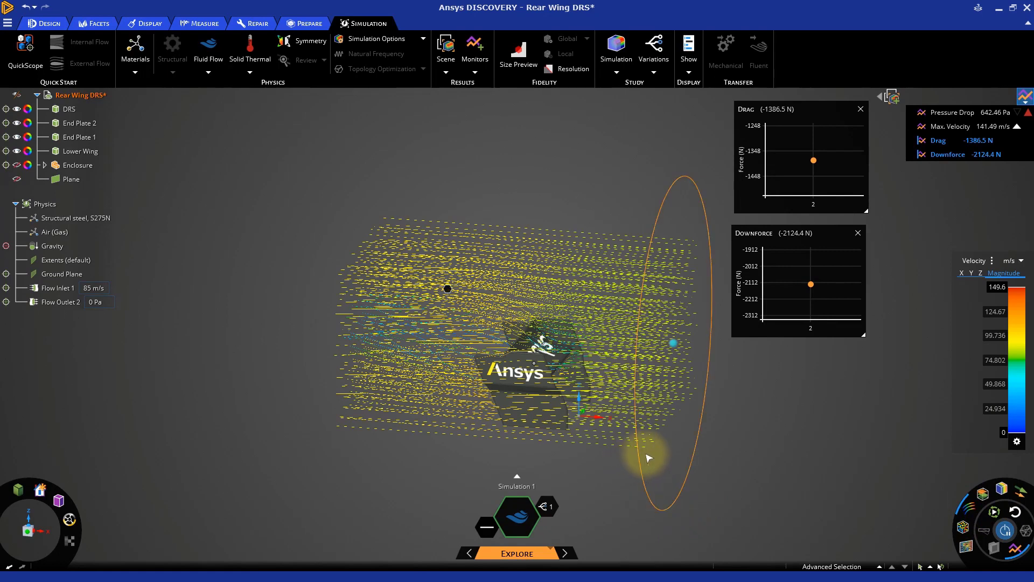
{"action": "mouse_move", "coordinate": [765, 528]}
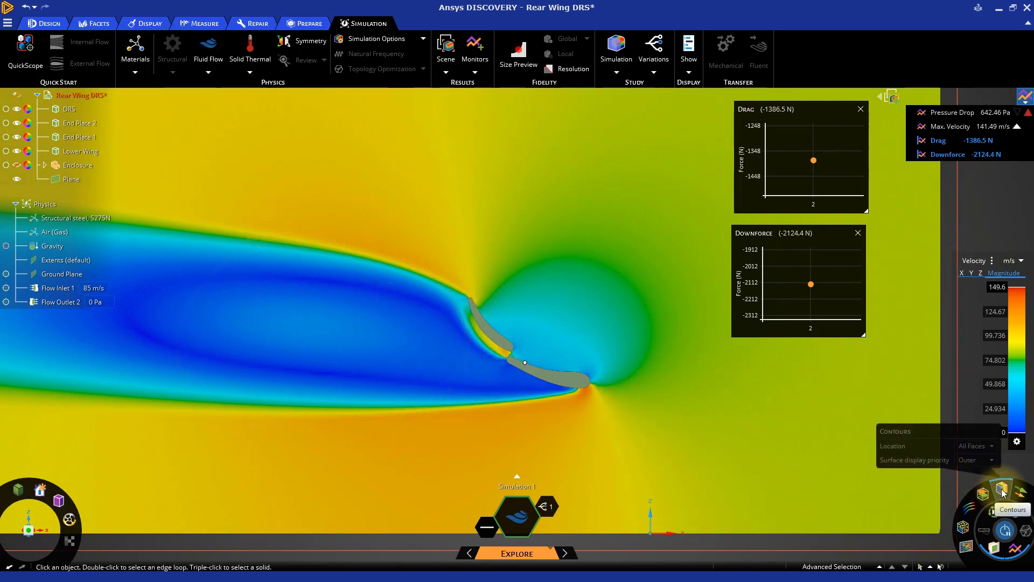
Step: Plot Static Pressure contours with Inner surface display priority on the rear wing
{"action": "left_click", "coordinate": [977, 260]}
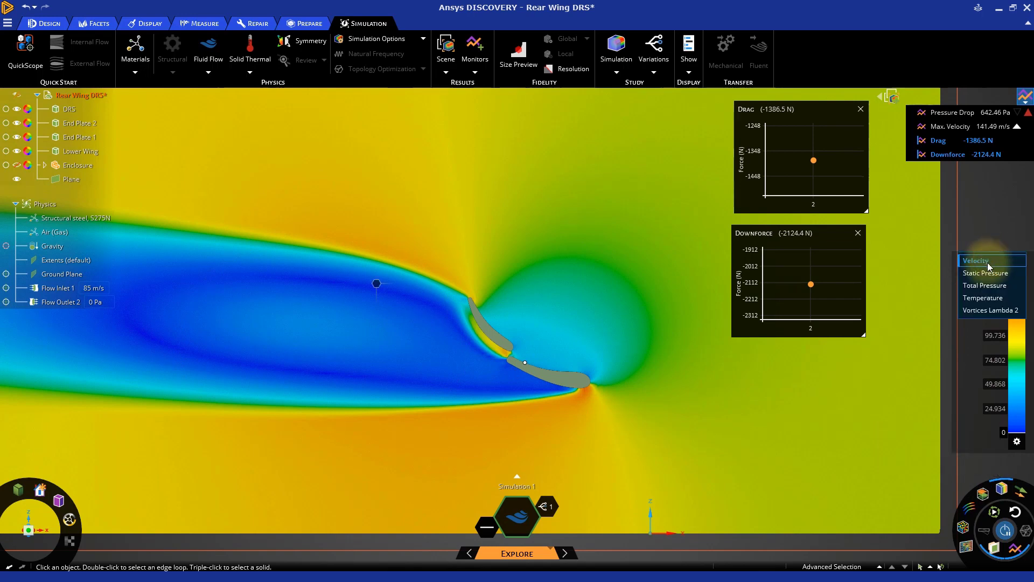
{"action": "left_click", "coordinate": [985, 273]}
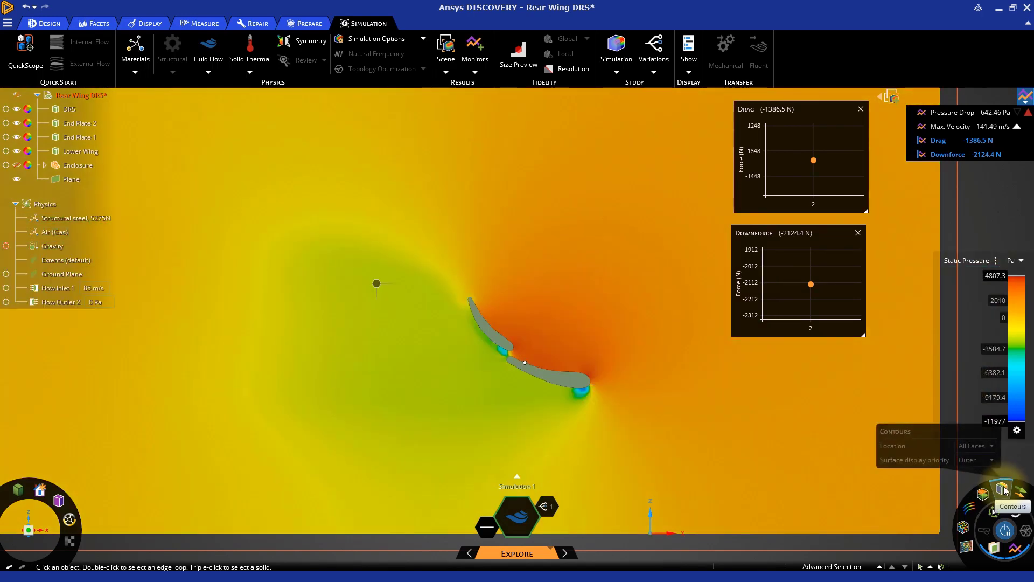
{"action": "left_click", "coordinate": [991, 460]}
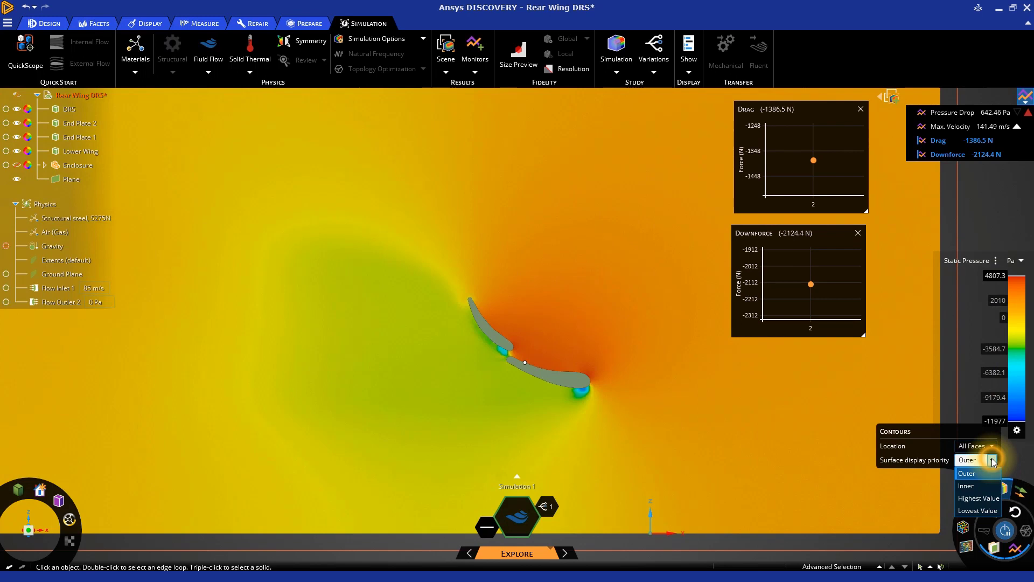
{"action": "left_click", "coordinate": [966, 473]}
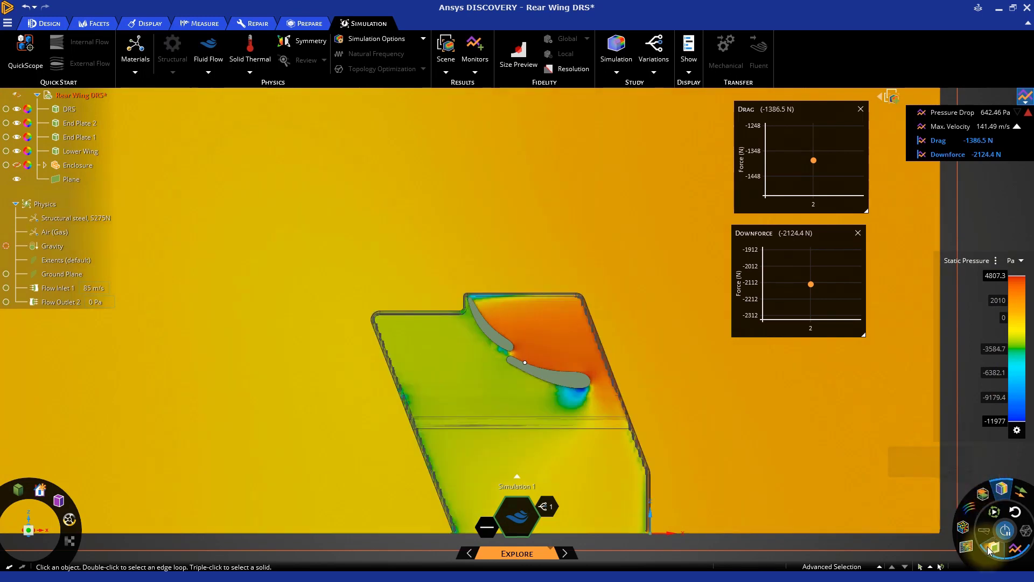
{"action": "left_click", "coordinate": [68, 109]}
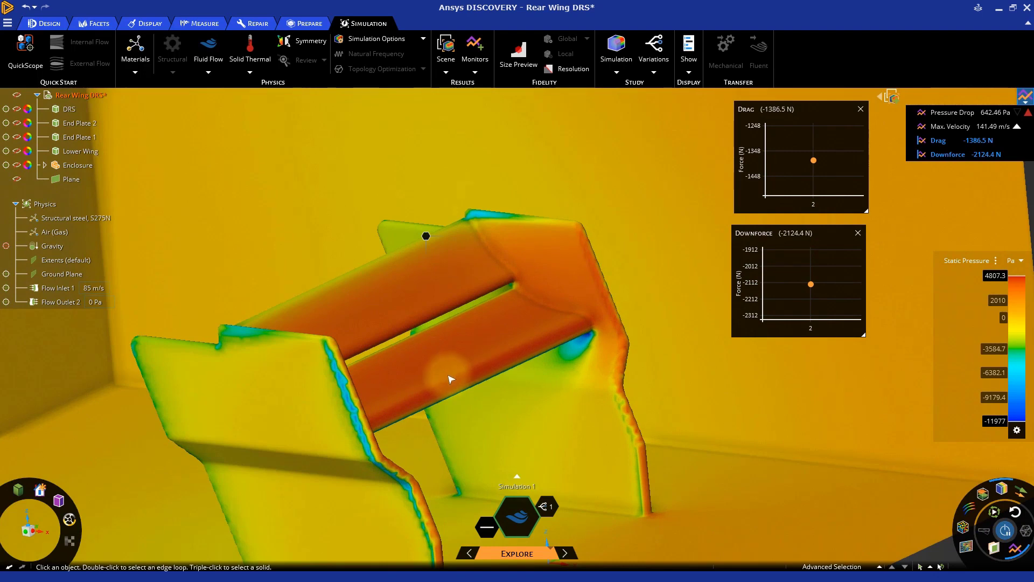
{"action": "mouse_move", "coordinate": [391, 320]}
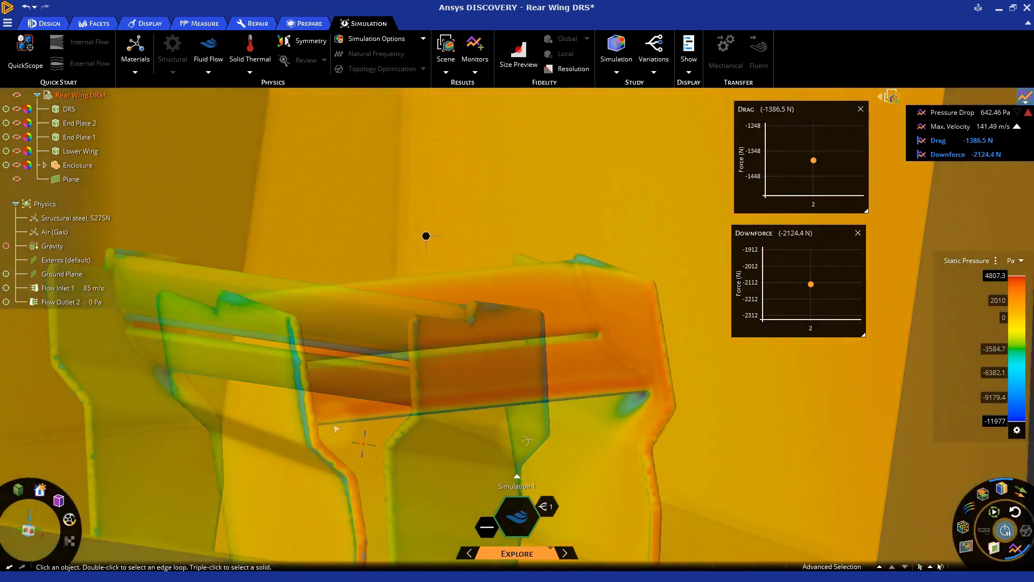
{"action": "left_click", "coordinate": [79, 122]}
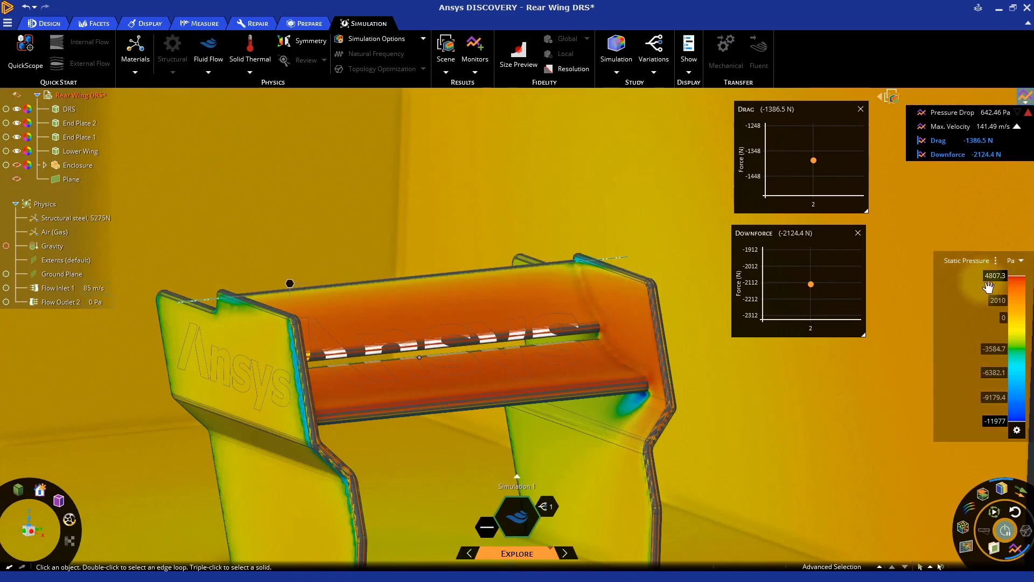
Step: Switch contours back to Velocity with Outer surface display priority
{"action": "left_click", "coordinate": [967, 260]}
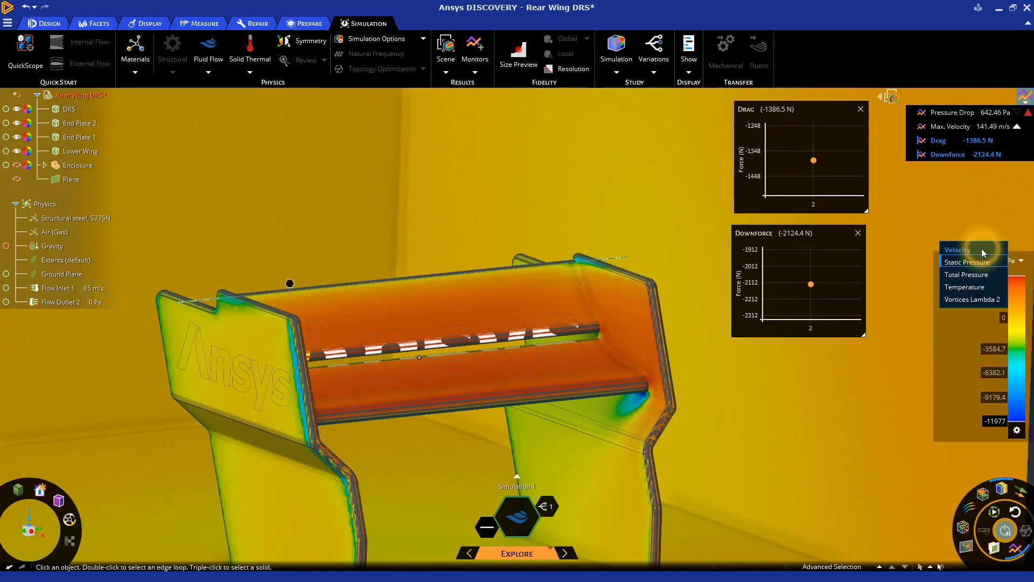
{"action": "left_click", "coordinate": [957, 249]}
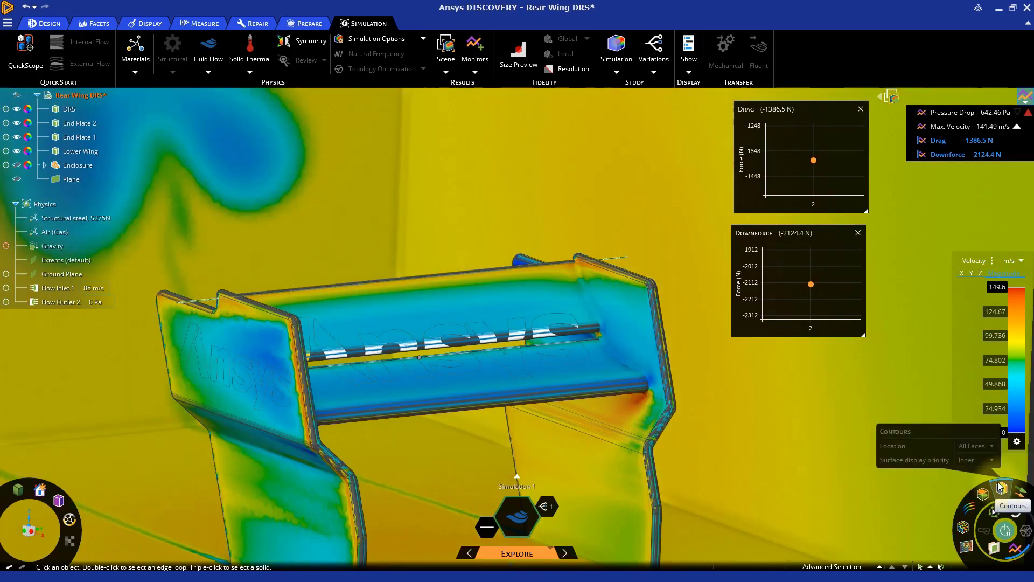
{"action": "left_click", "coordinate": [975, 460]}
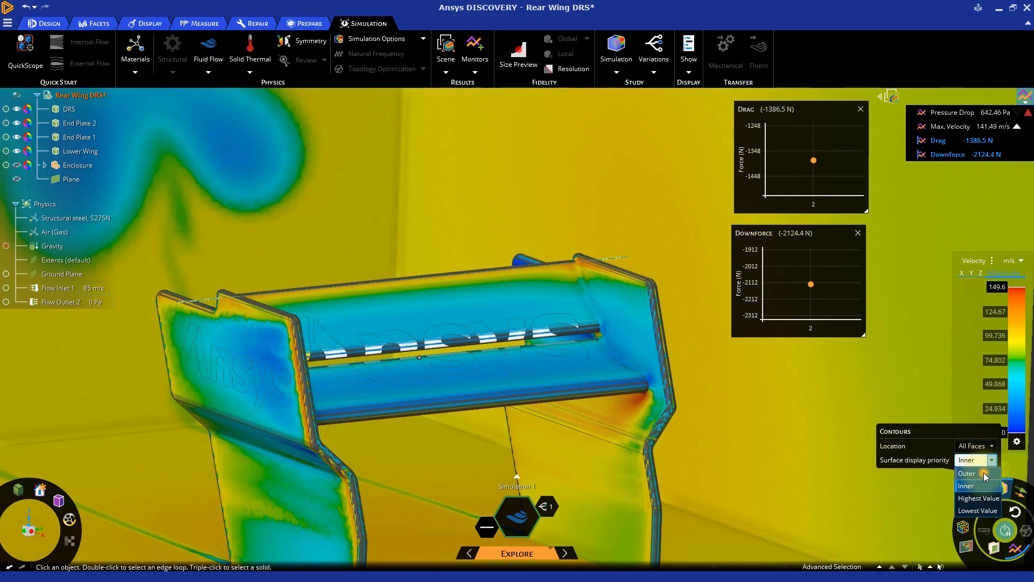
{"action": "left_click", "coordinate": [966, 473]}
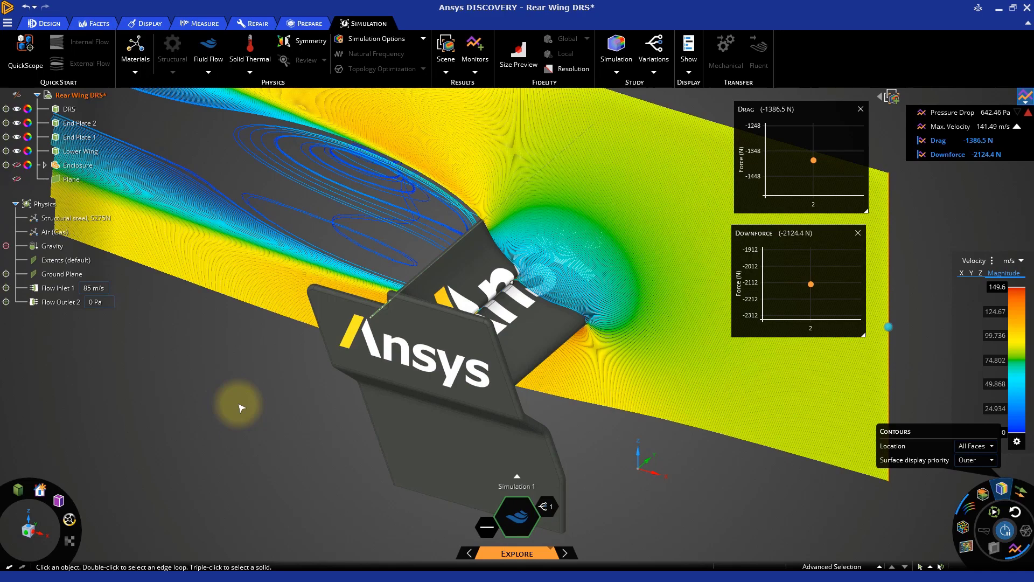
{"action": "mouse_move", "coordinate": [864, 549]}
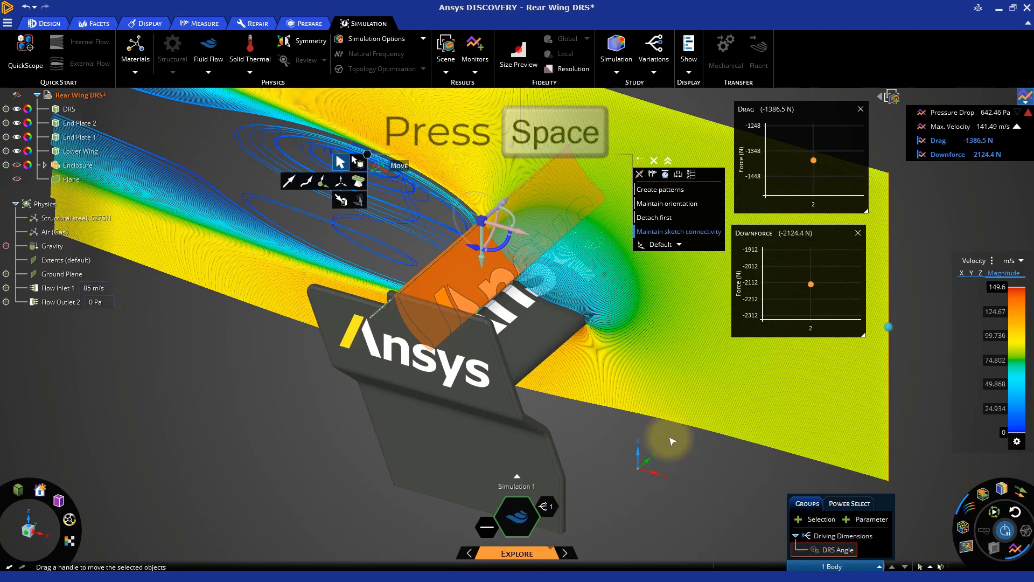
Step: Rotate the DRS flap open to -45°, dropping drag and downforce
{"action": "key", "text": "space"}
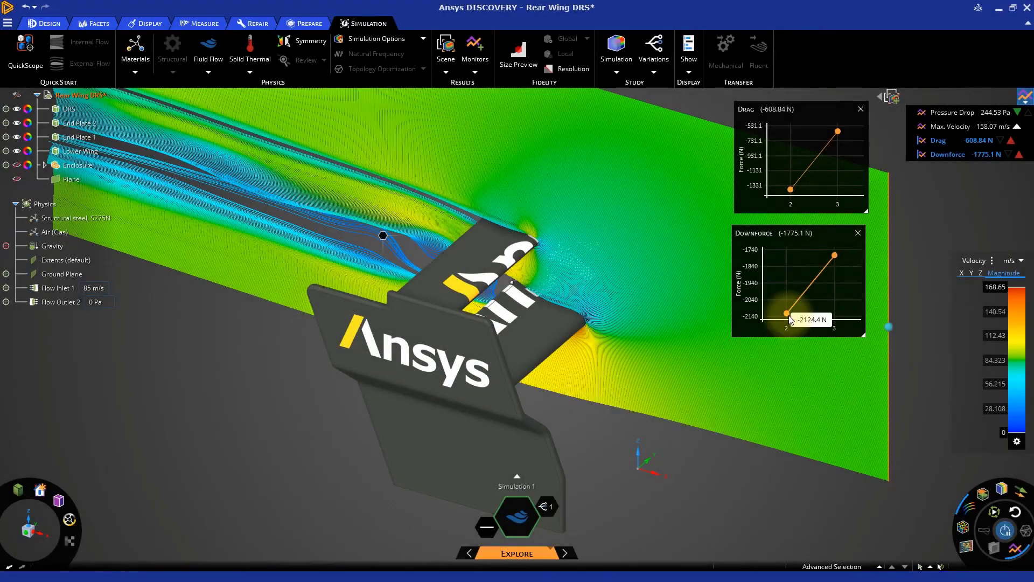
{"action": "mouse_move", "coordinate": [832, 195]}
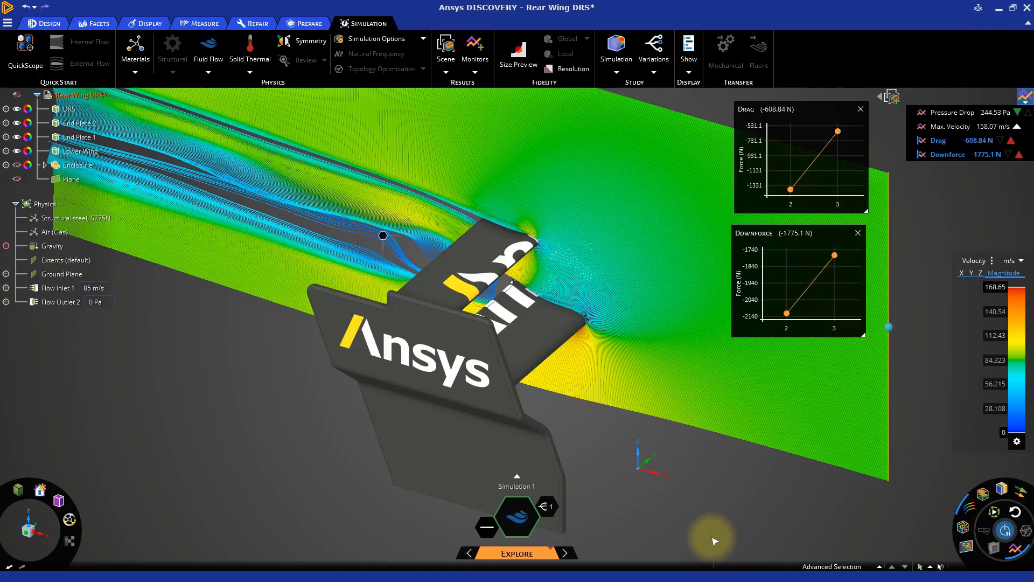
{"action": "mouse_move", "coordinate": [653, 440]}
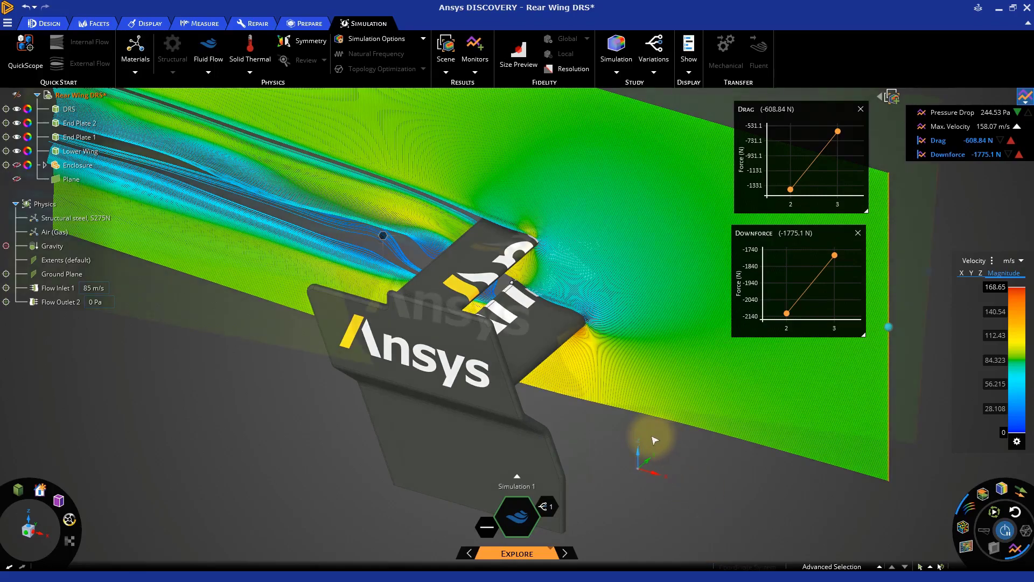
Step: Hide the slice Plane so velocity contours show on the enclosure faces
{"action": "left_click", "coordinate": [79, 136]}
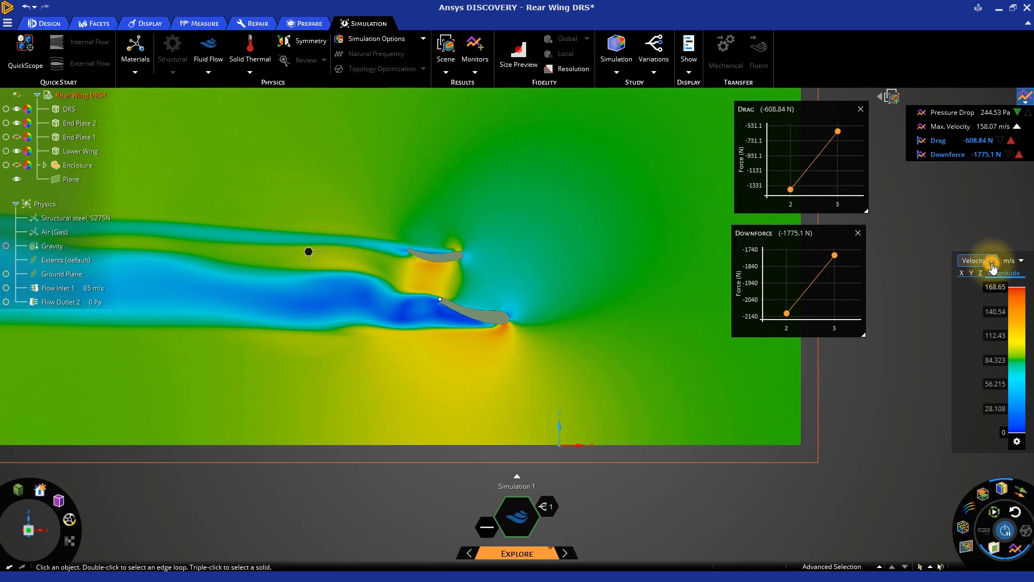
Step: Plot Static Pressure on inner faces of the opened-DRS rear wing
{"action": "left_click", "coordinate": [976, 260]}
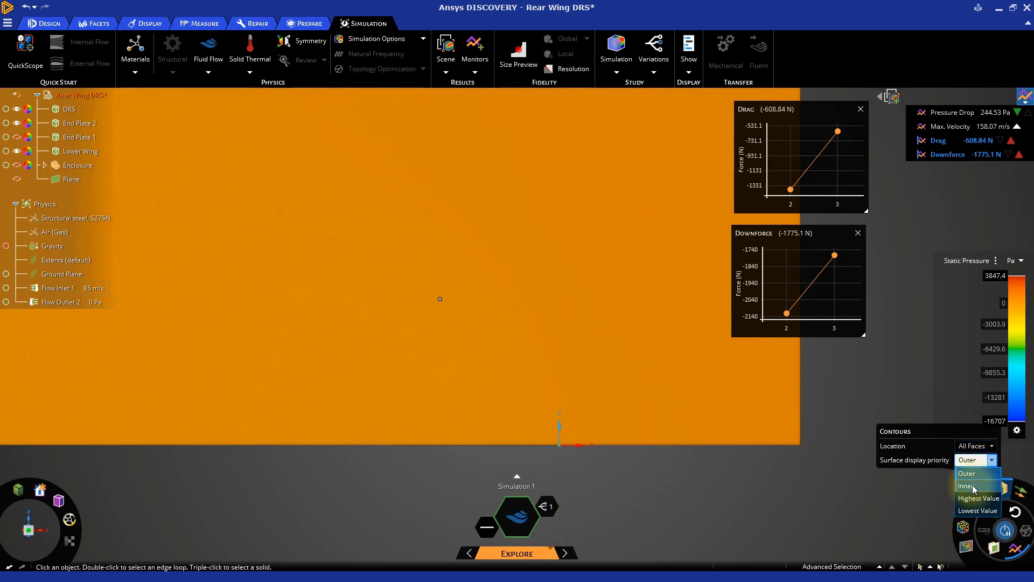
{"action": "left_click", "coordinate": [967, 486]}
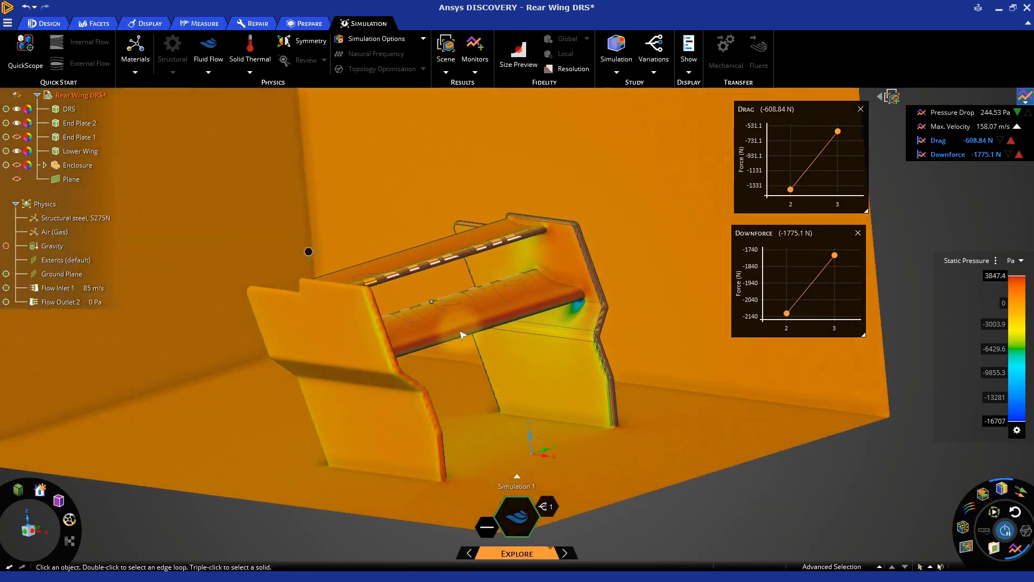
{"action": "left_click", "coordinate": [80, 151]}
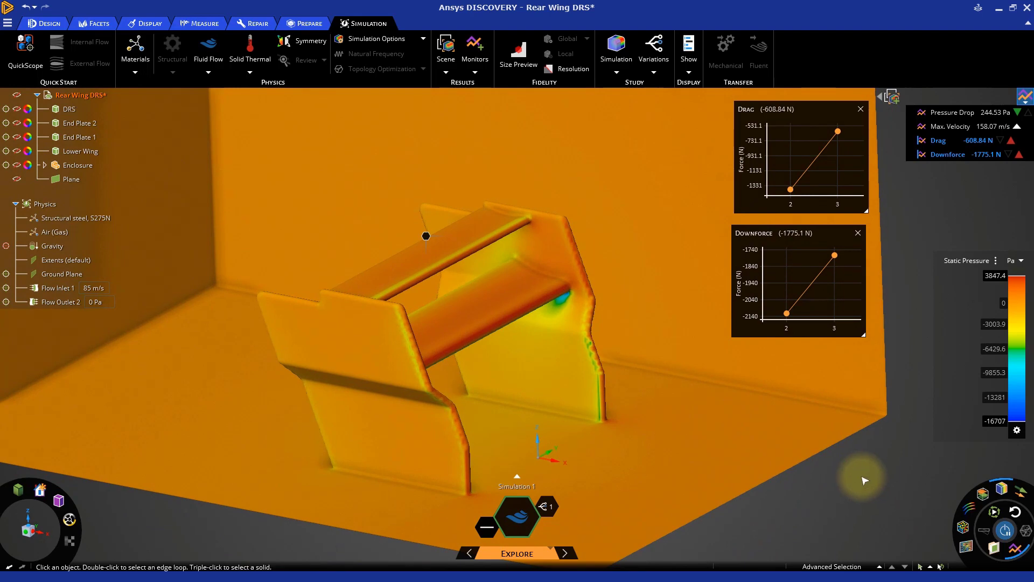
{"action": "mouse_move", "coordinate": [427, 481]}
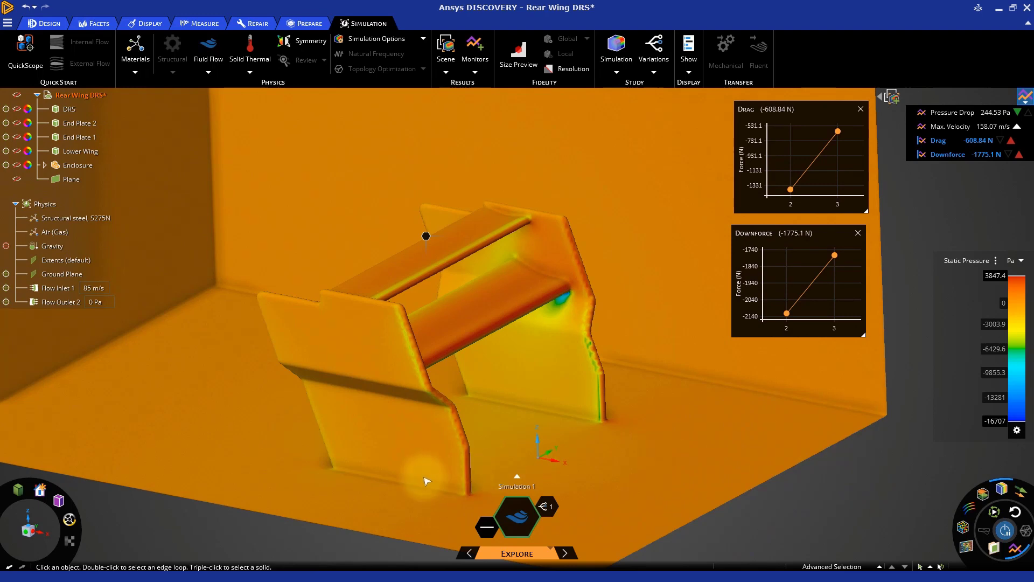